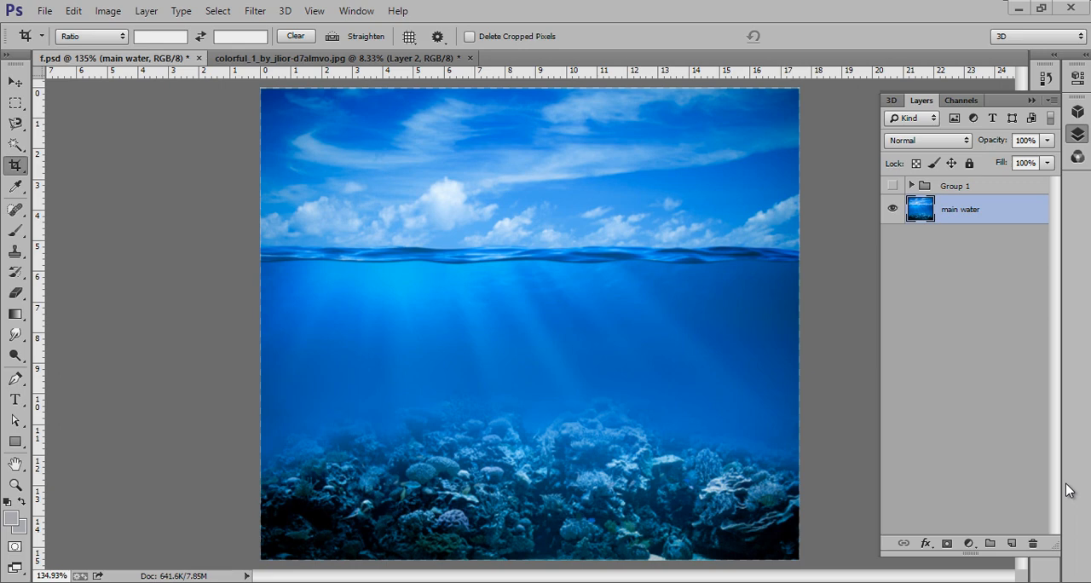
mouse_move(314, 328)
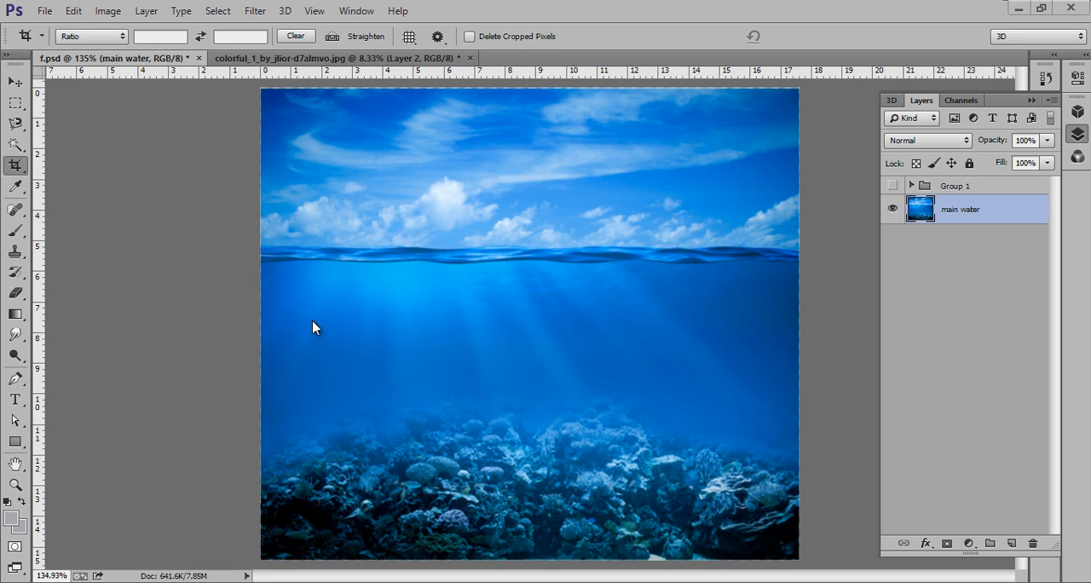
mouse_move(96, 330)
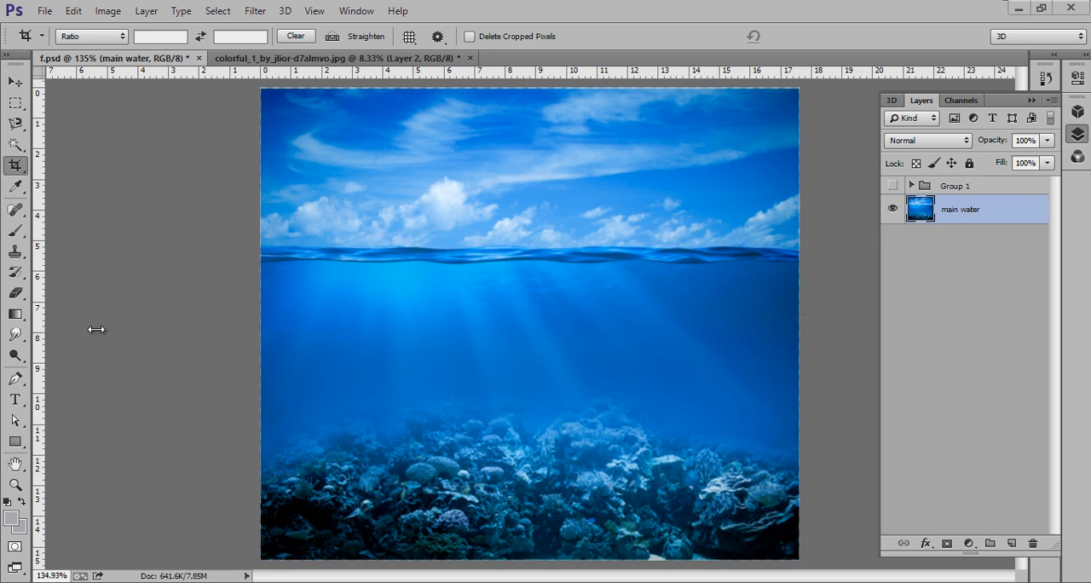
mouse_move(118, 162)
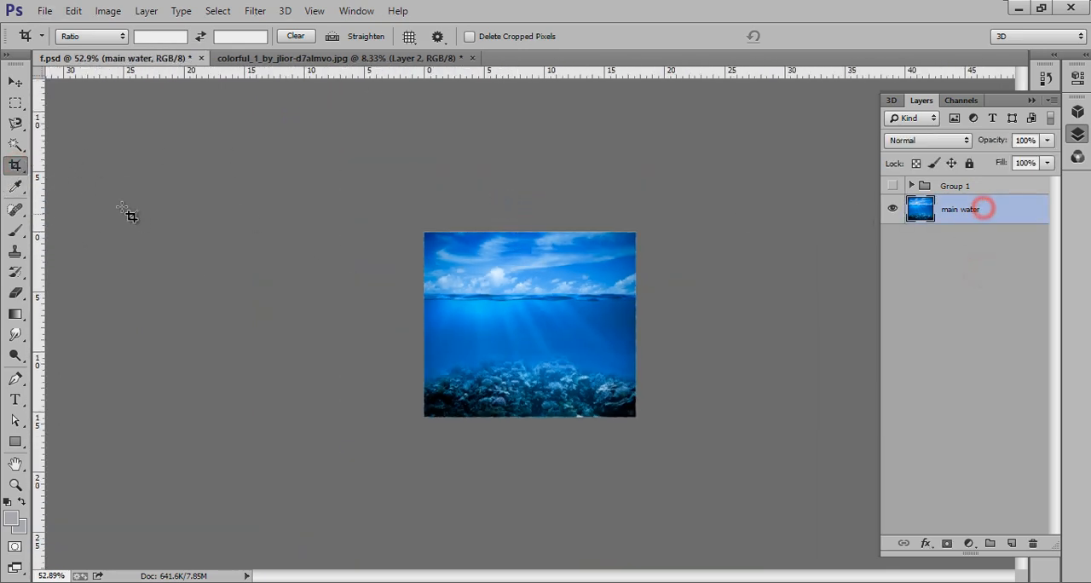
mouse_move(17, 167)
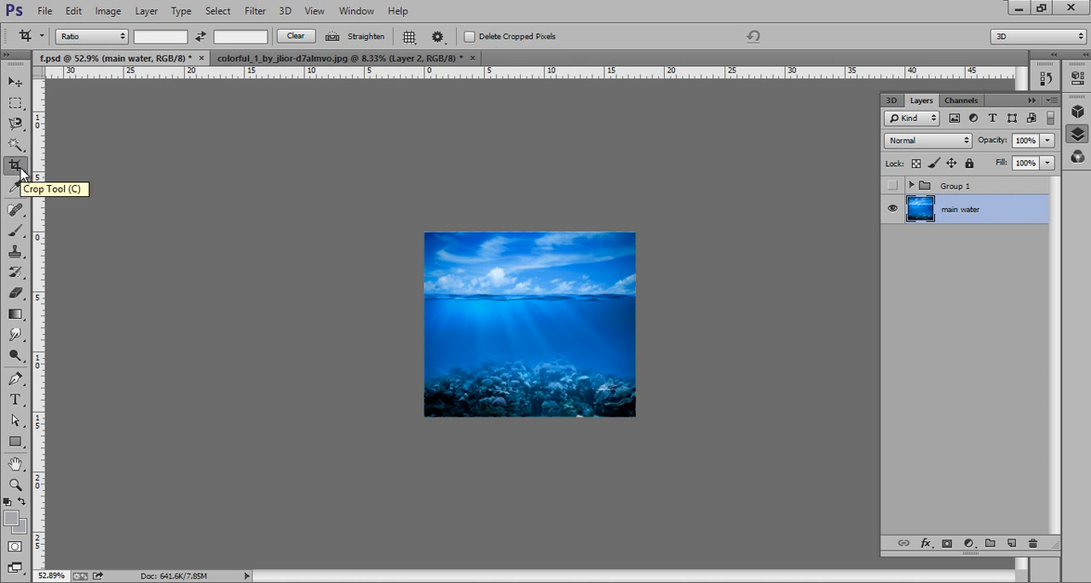
Step: Extend the canvas upward and place the cloudy sky photo over the top half, aligned to the waterline
click(16, 165)
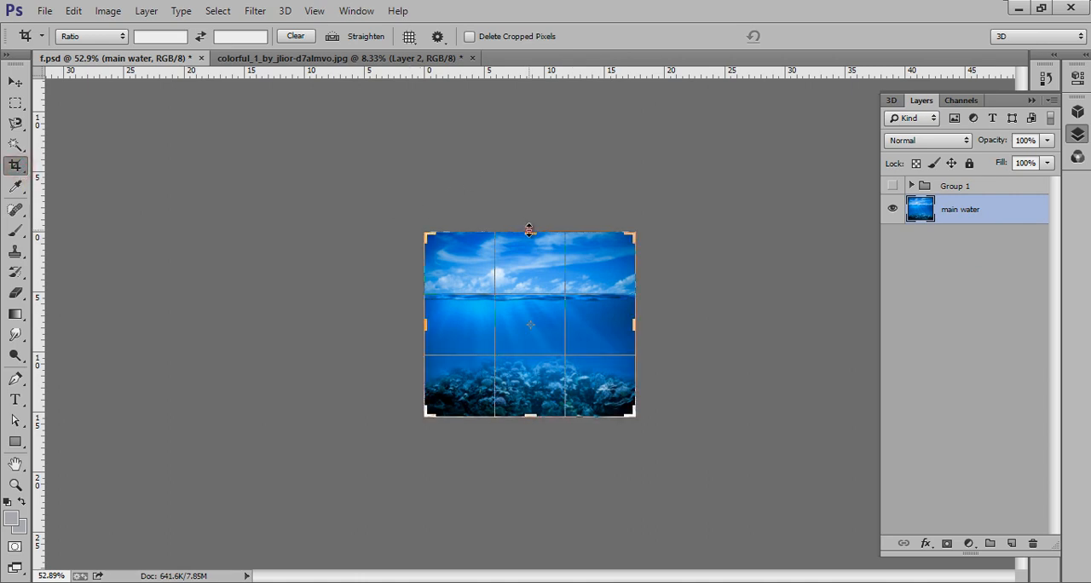
drag(529, 230, 537, 184)
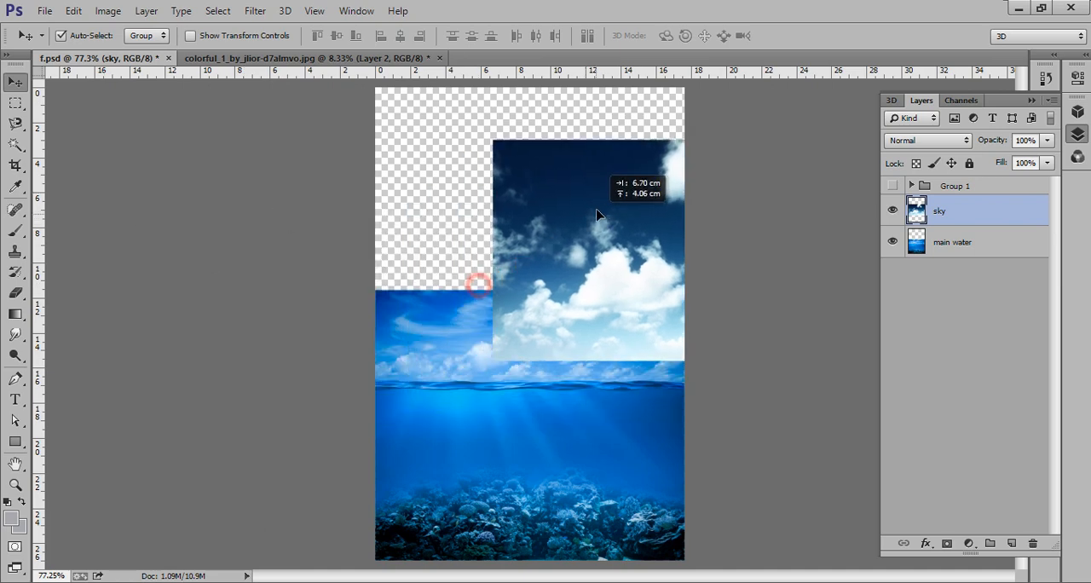
drag(596, 215, 502, 231)
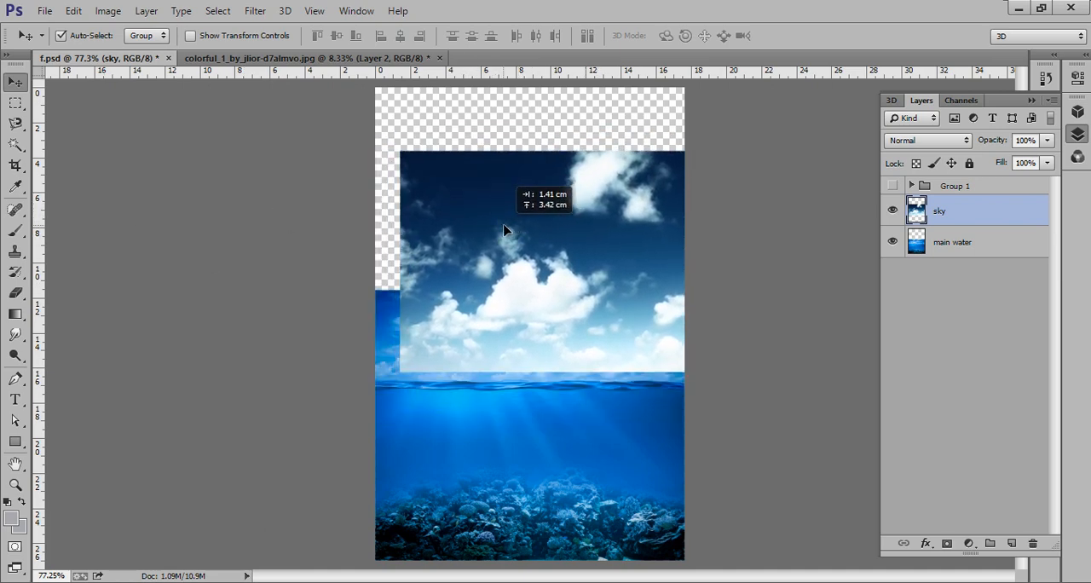
drag(503, 230, 490, 259)
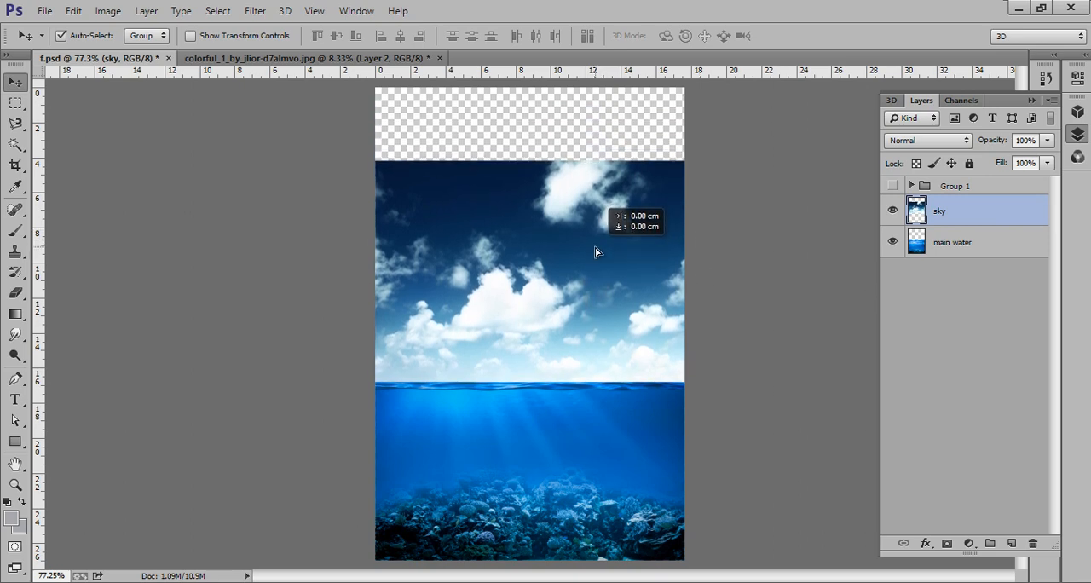
drag(597, 253, 662, 266)
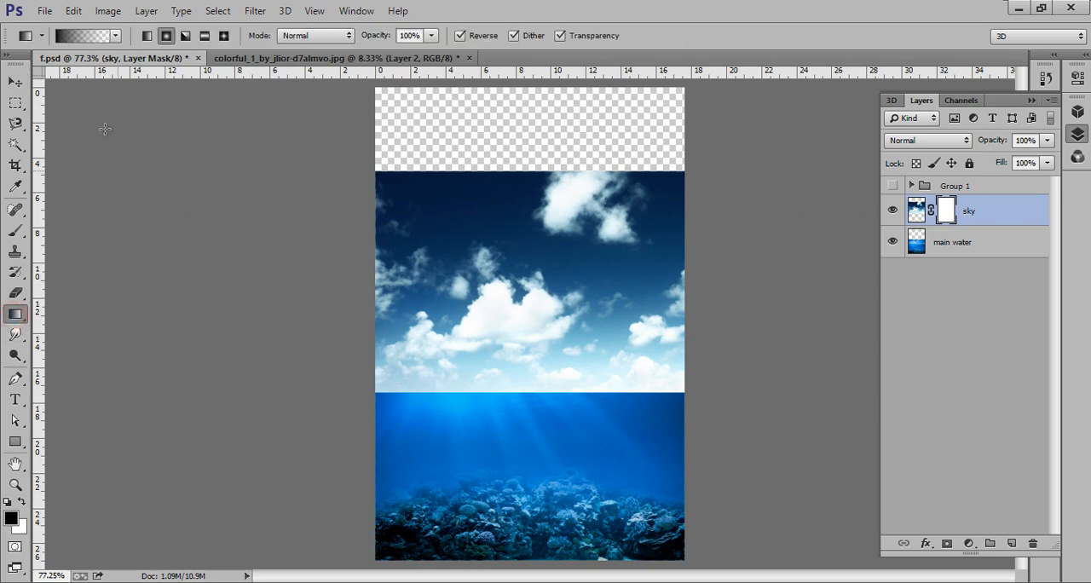
mouse_move(525, 395)
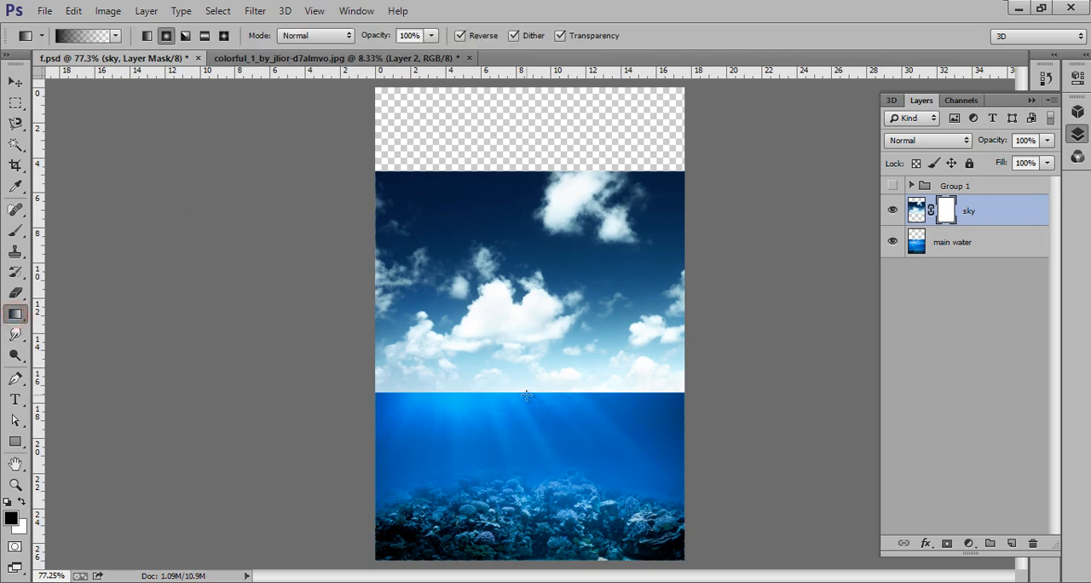
Step: Redo the gradient on the sky mask, check the blend, and nudge the sky down toward the waterline
key(ctrl+z)
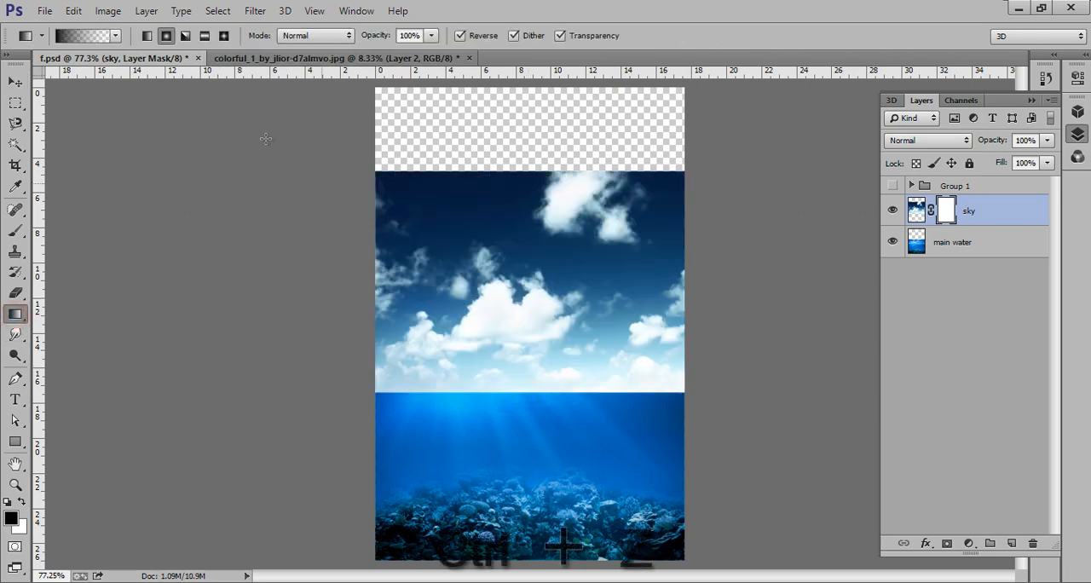
click(204, 34)
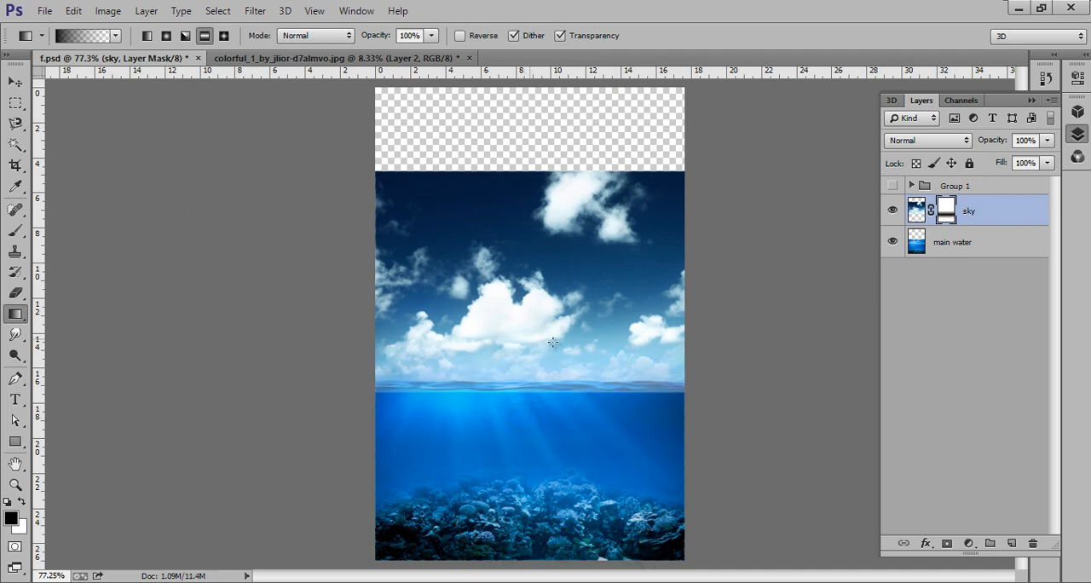
click(893, 212)
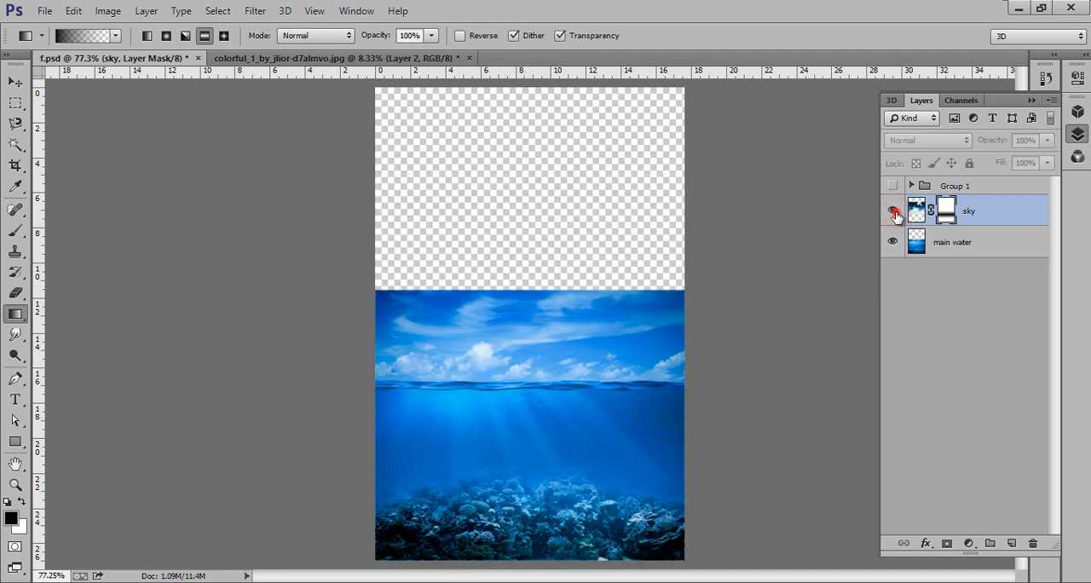
click(893, 212)
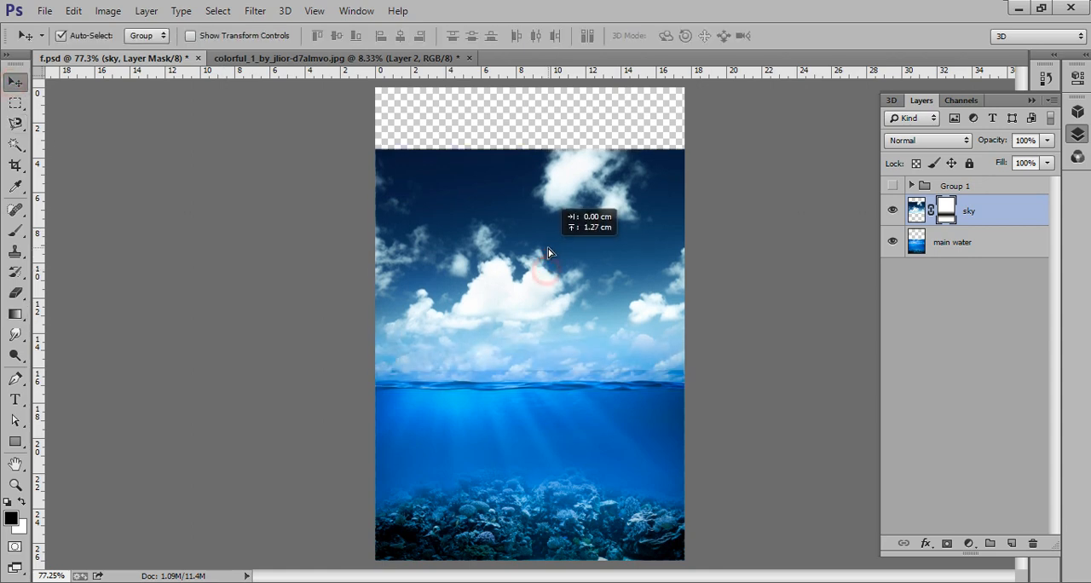
drag(549, 252, 545, 276)
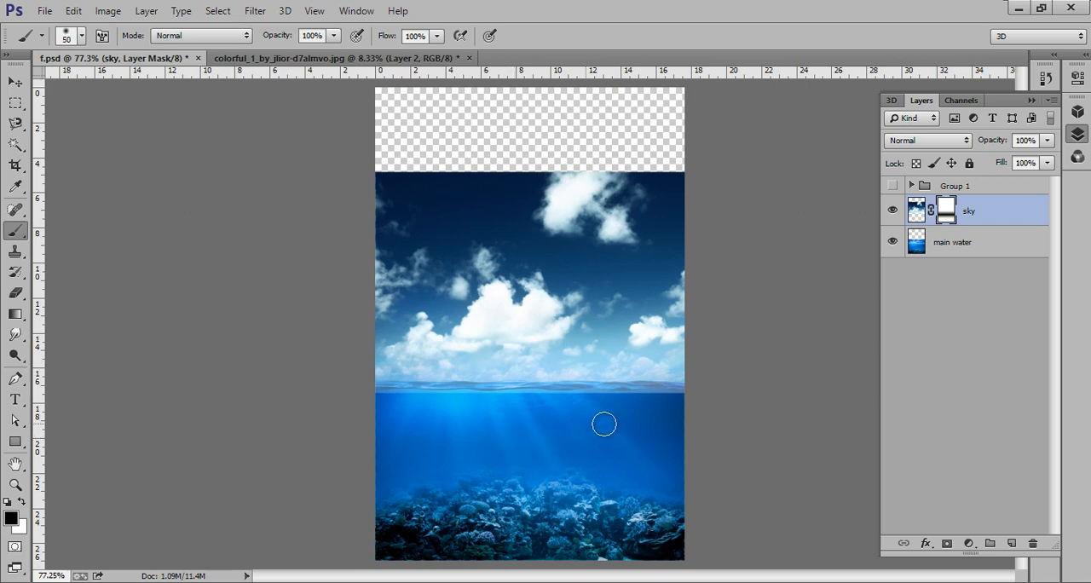
Step: Brush black along the horizon on the mask so the sky's edge fades softly into the water
drag(604, 424, 692, 406)
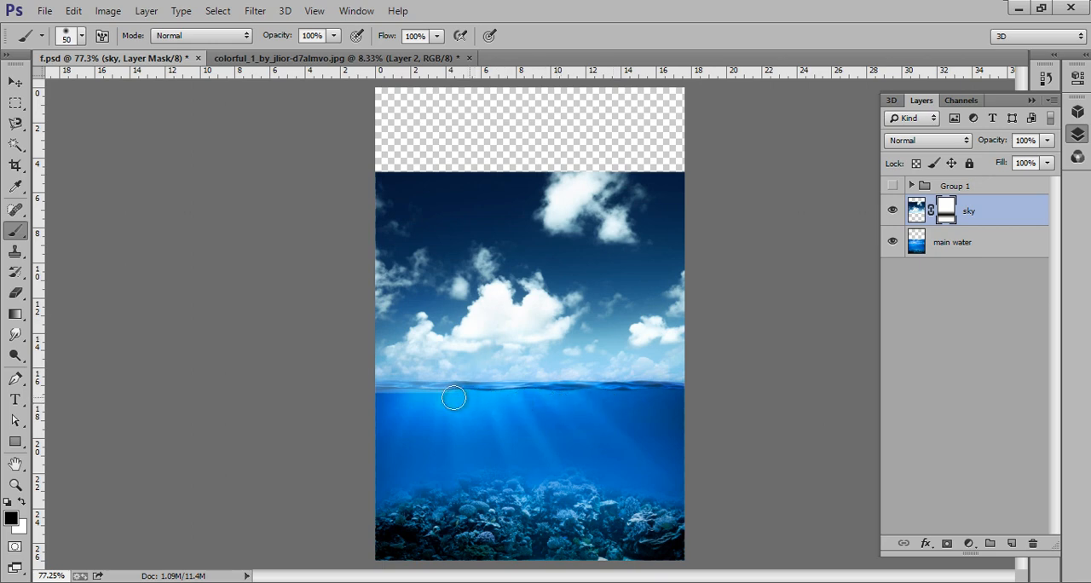
drag(453, 398, 503, 406)
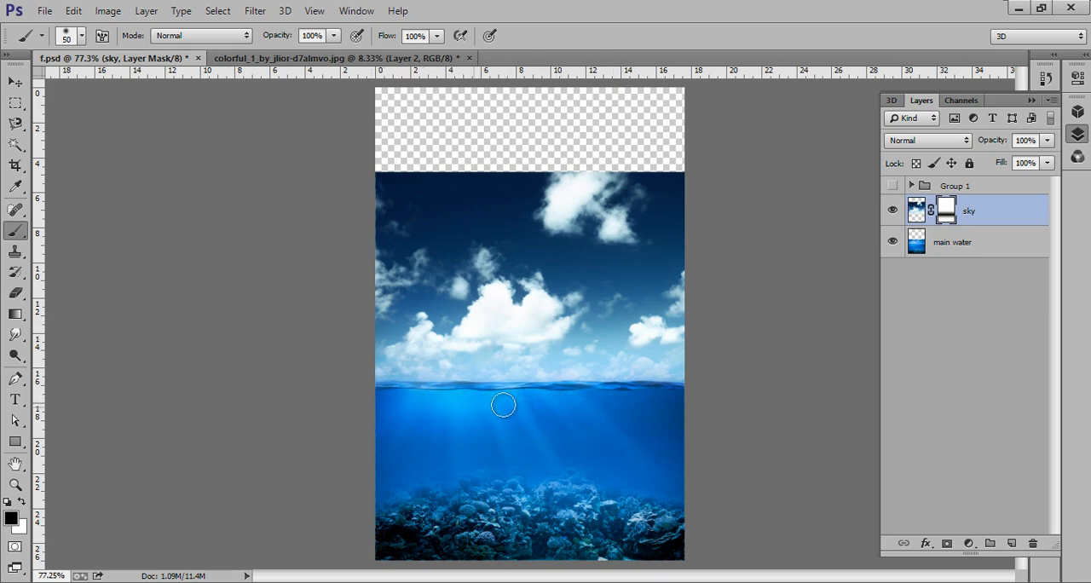
click(893, 212)
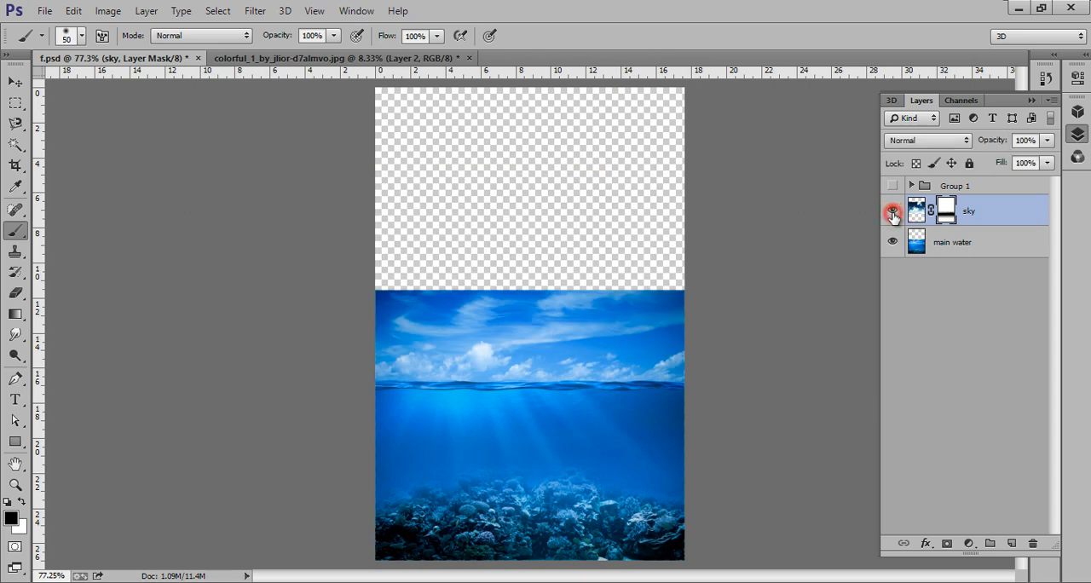
click(893, 211)
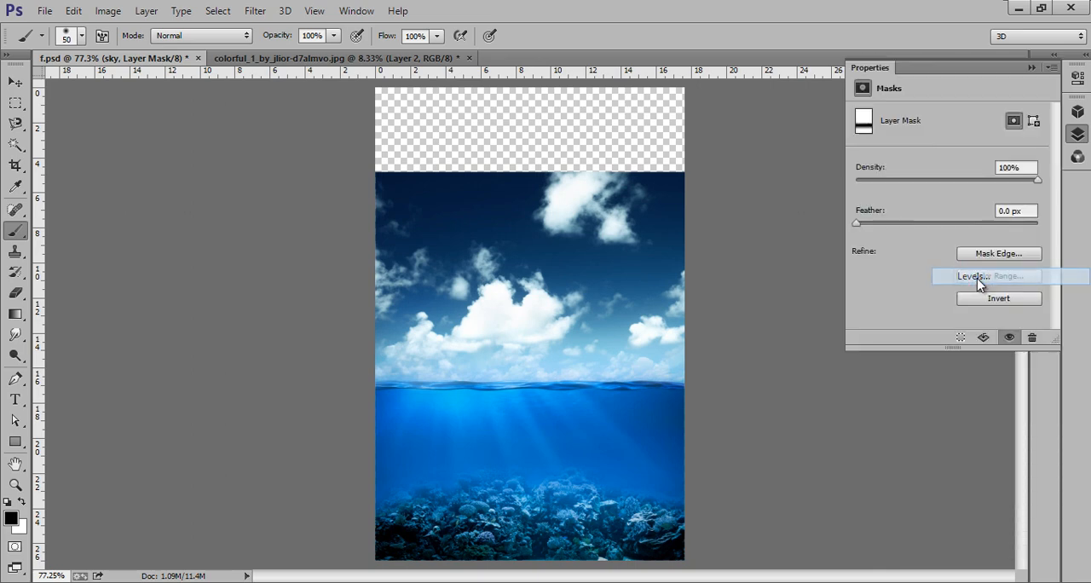
Step: Clip a Levels adjustment to the sky and darken its midtones to 0.87, toggling it to compare
click(972, 276)
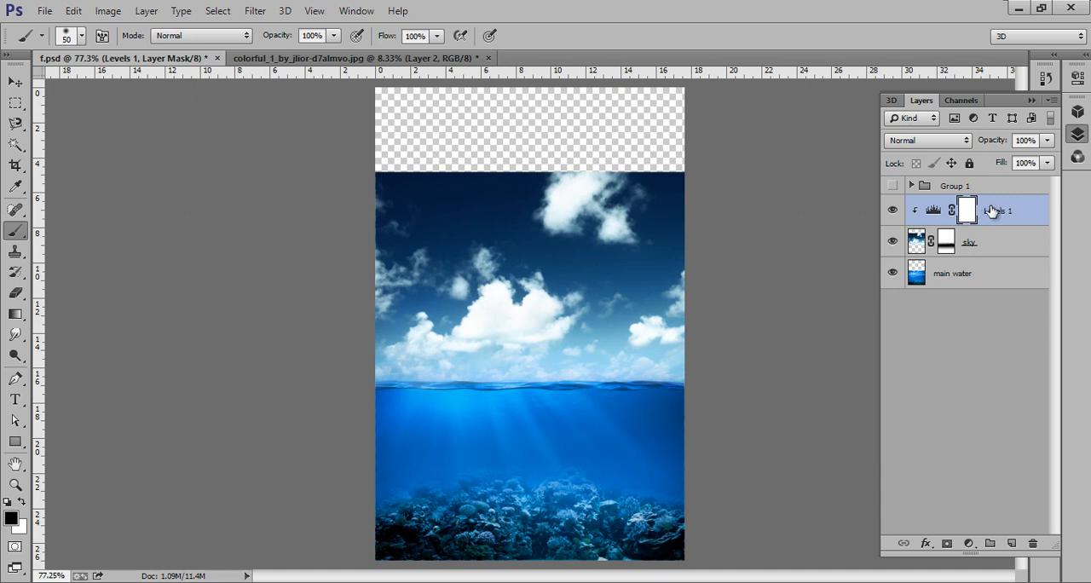
mouse_move(920, 259)
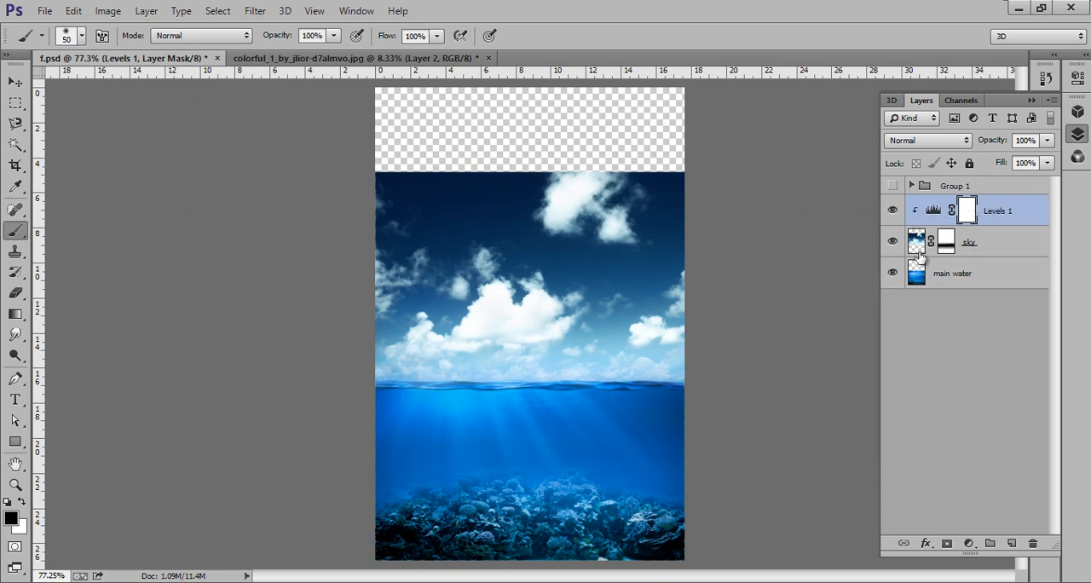
mouse_move(924, 225)
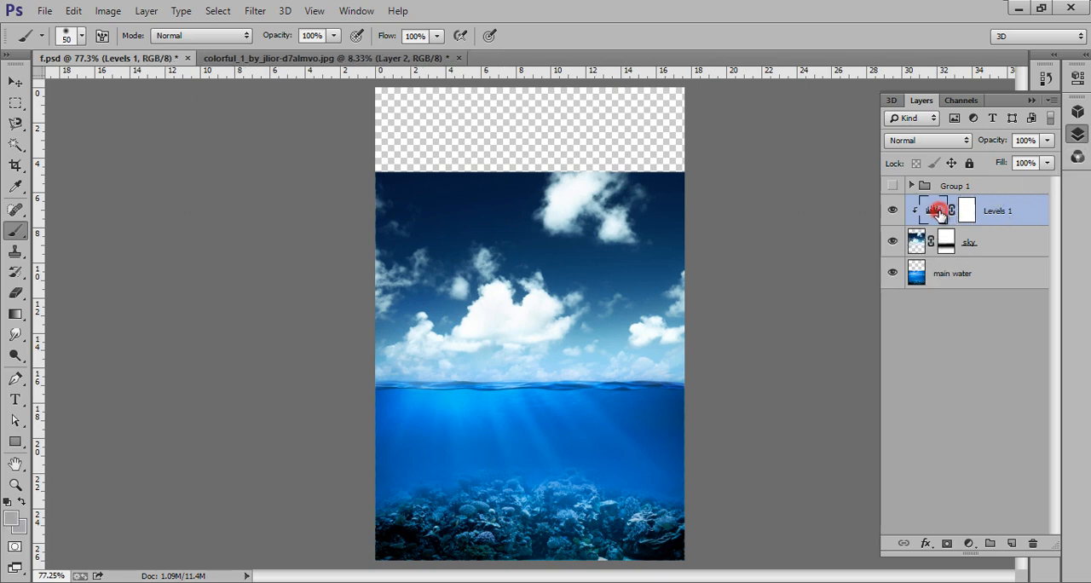
double_click(936, 211)
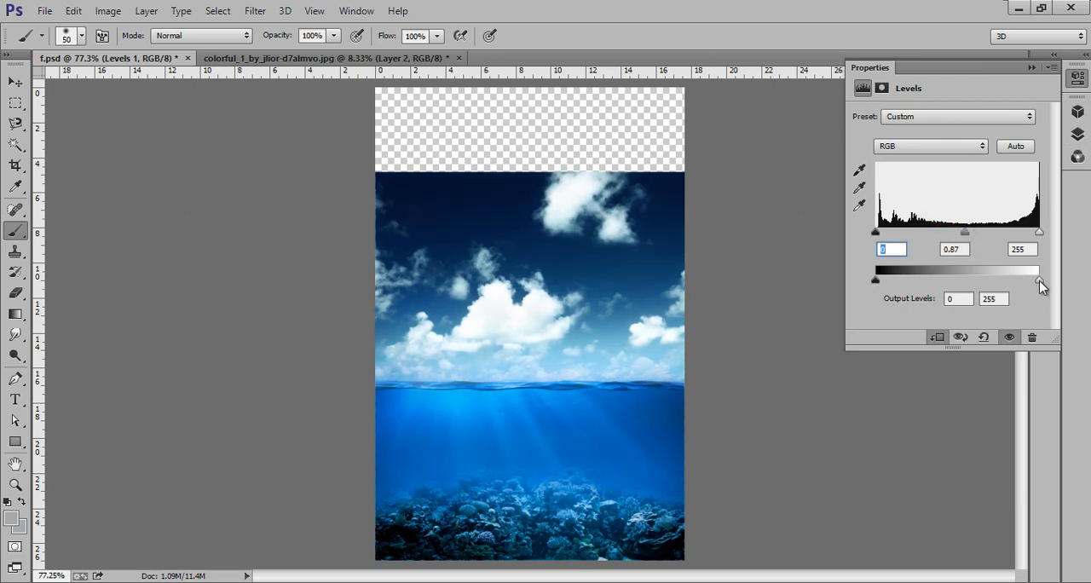
drag(1040, 279, 1029, 280)
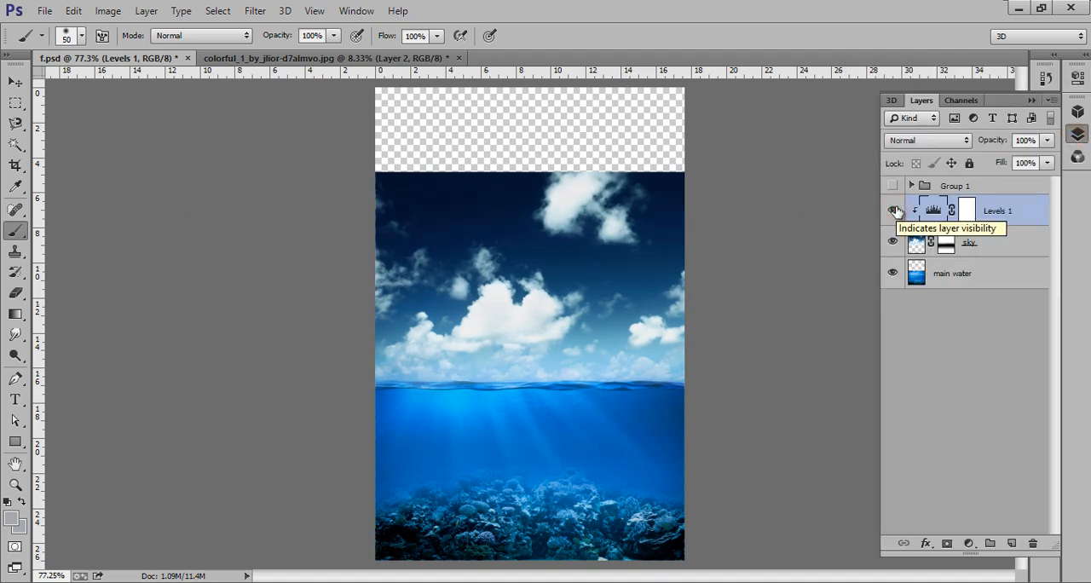
click(310, 57)
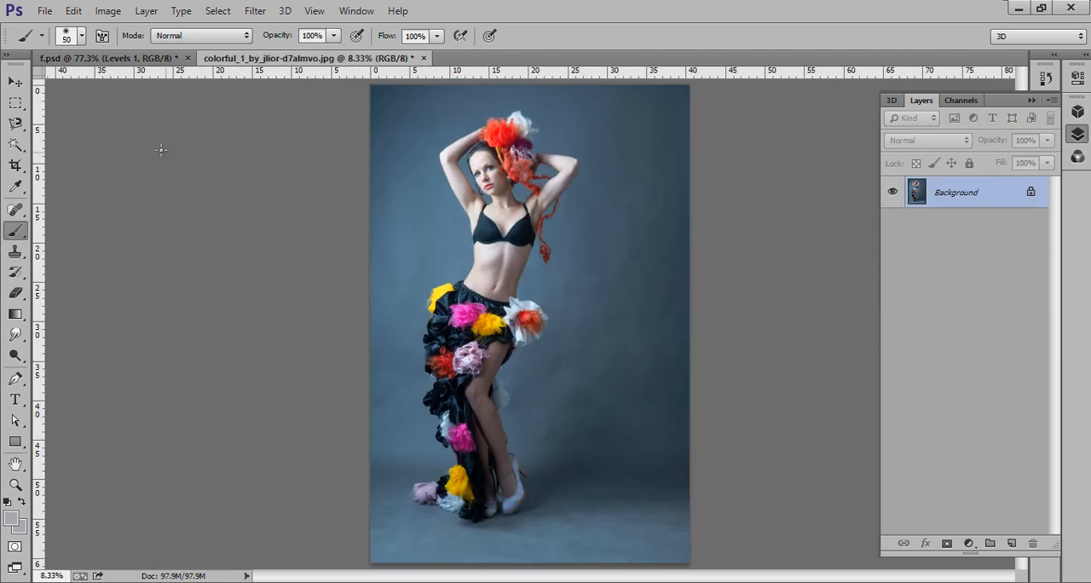
Step: Duplicate the model photo's layer with Ctrl+J and run the Camera Raw Filter on the copy
key(ctrl+j)
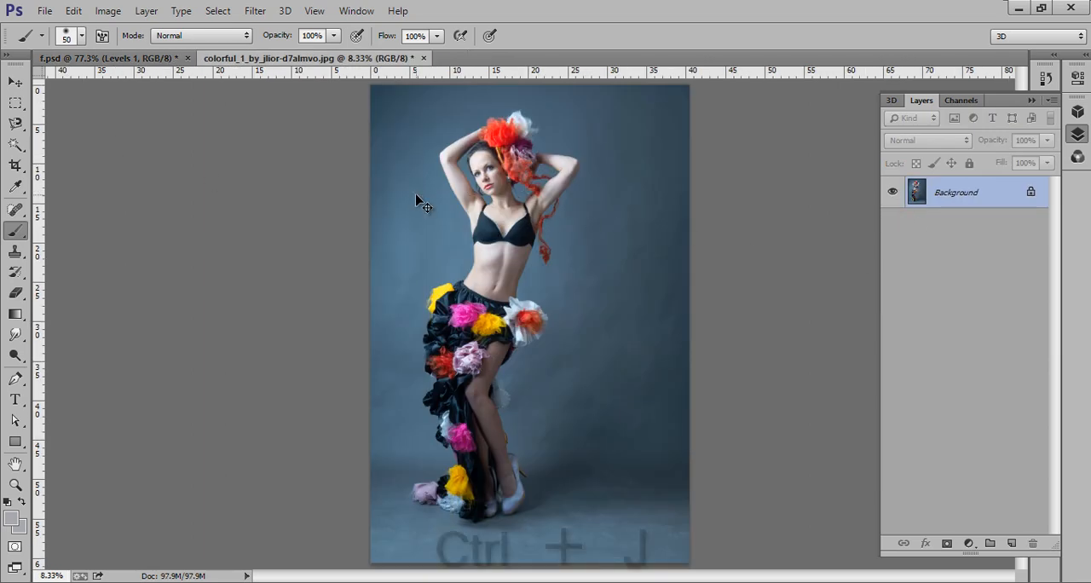
key(ctrl+j)
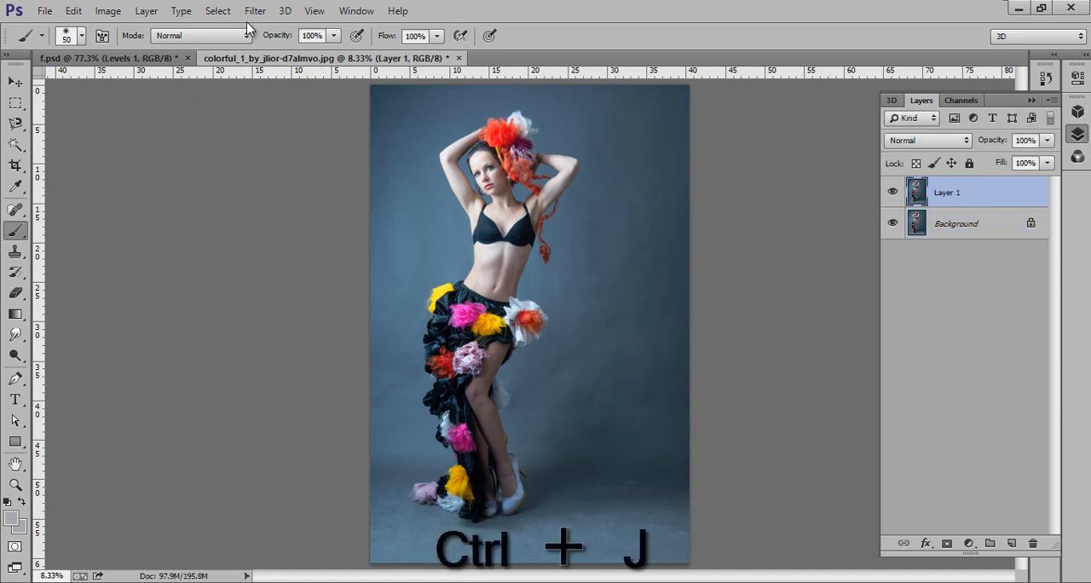
click(256, 10)
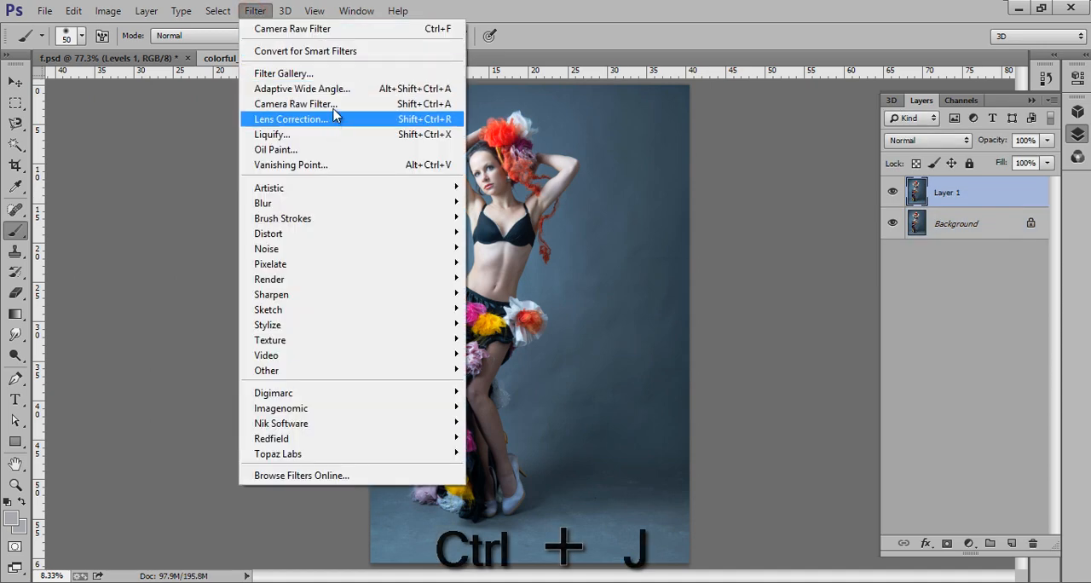
click(297, 102)
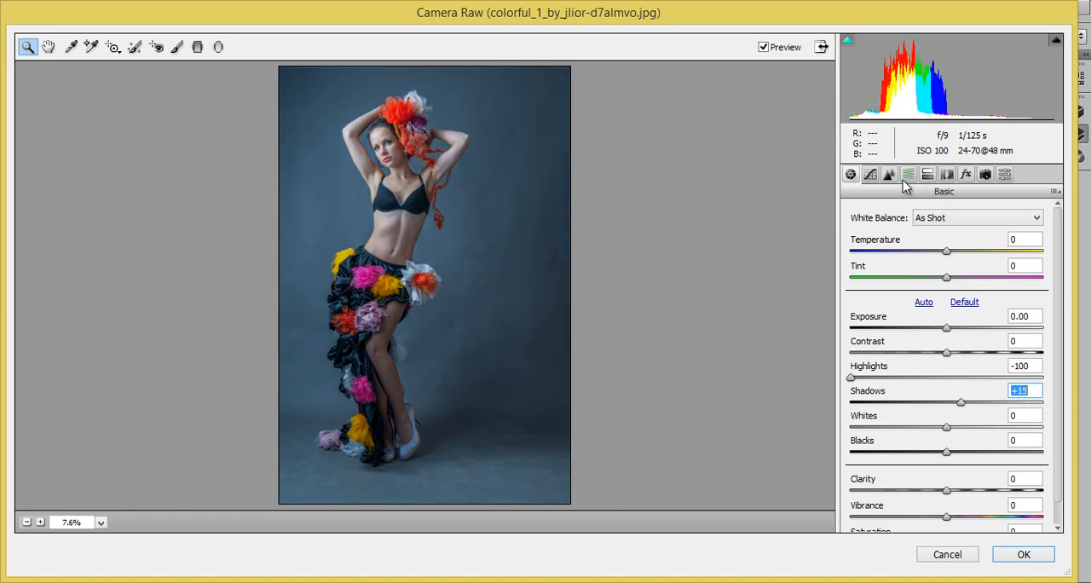
Step: In HSL boost Aquas and desaturate Blues so the backdrop turns cool grey, then apply the filter
click(906, 174)
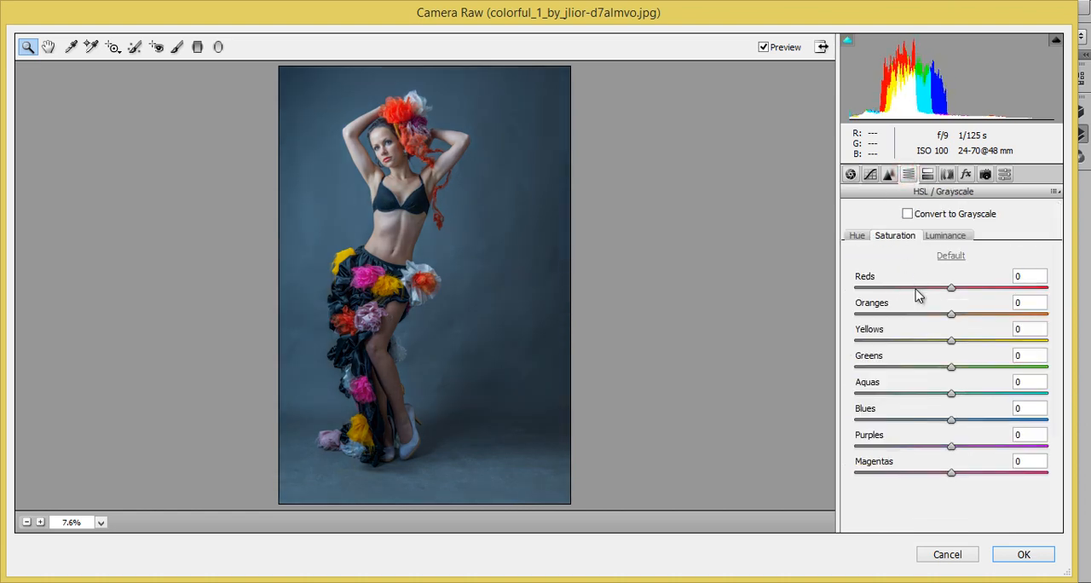
drag(951, 392, 965, 392)
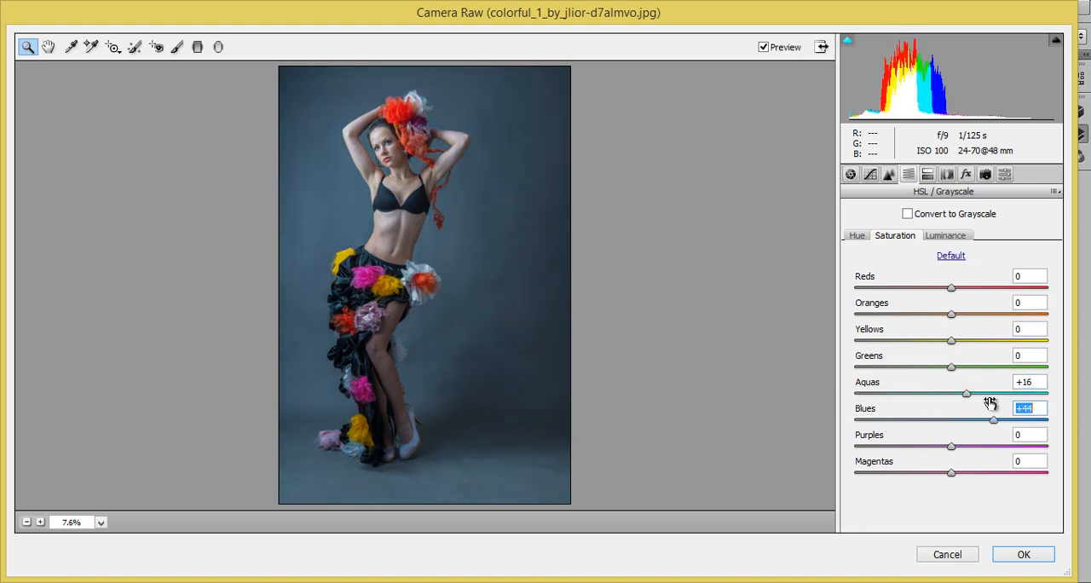
drag(992, 419, 897, 419)
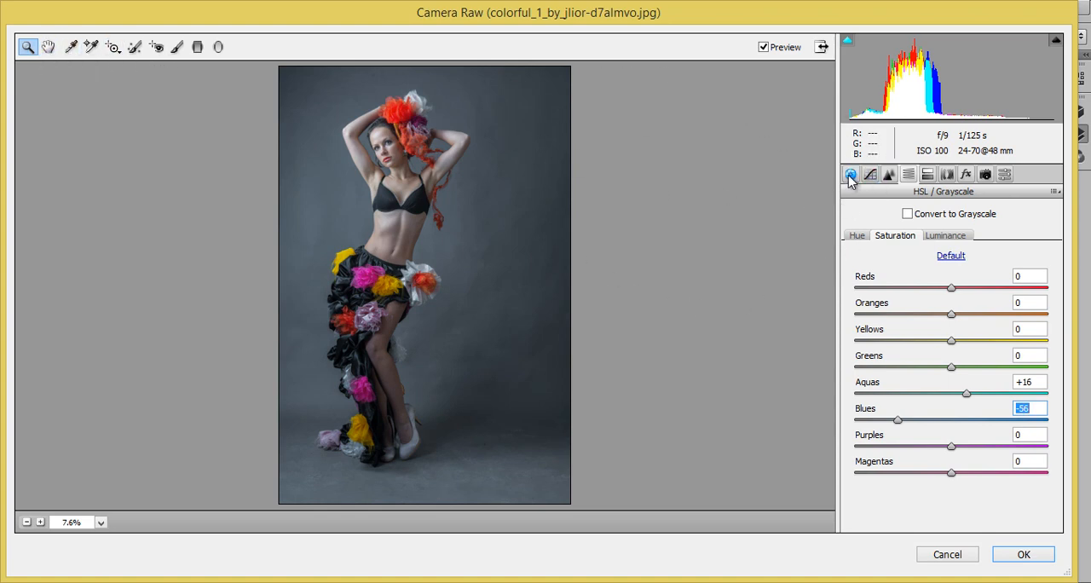
click(848, 174)
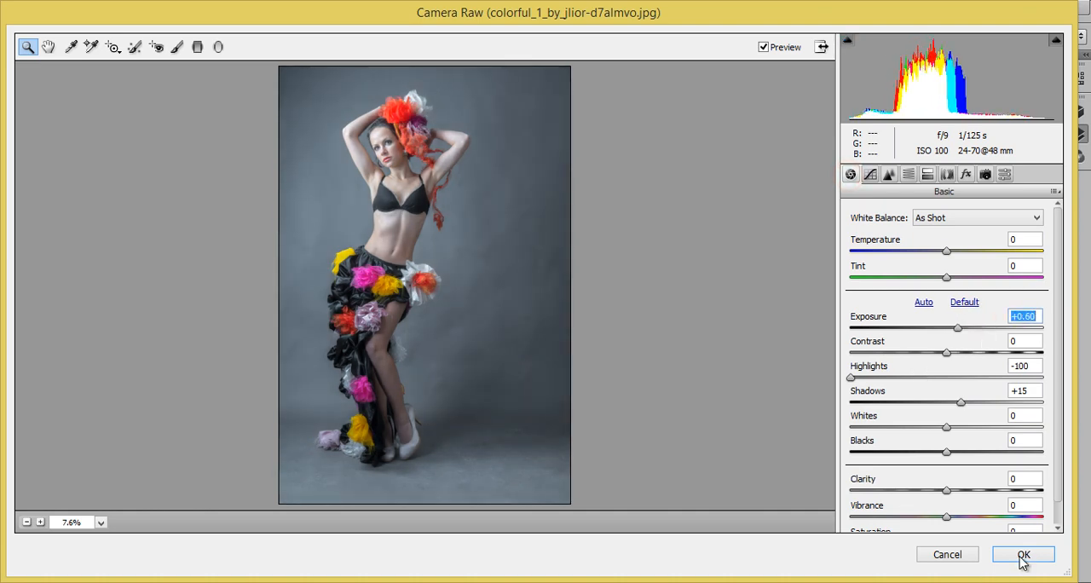
click(1022, 554)
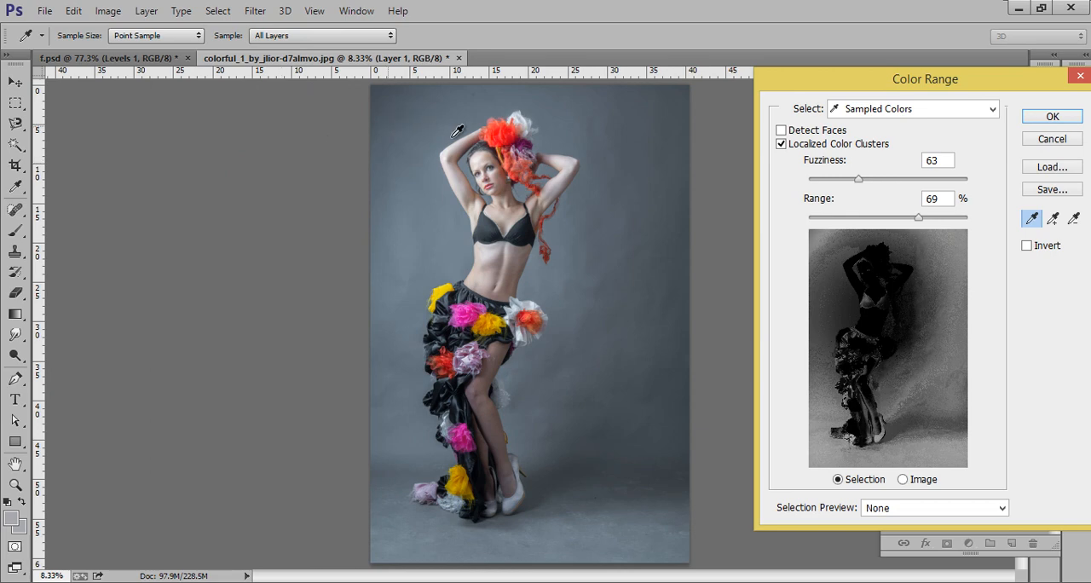
Step: Select the grey backdrop with Color Range, invert the selection and mask the backdrop out around the model
drag(859, 179, 842, 179)
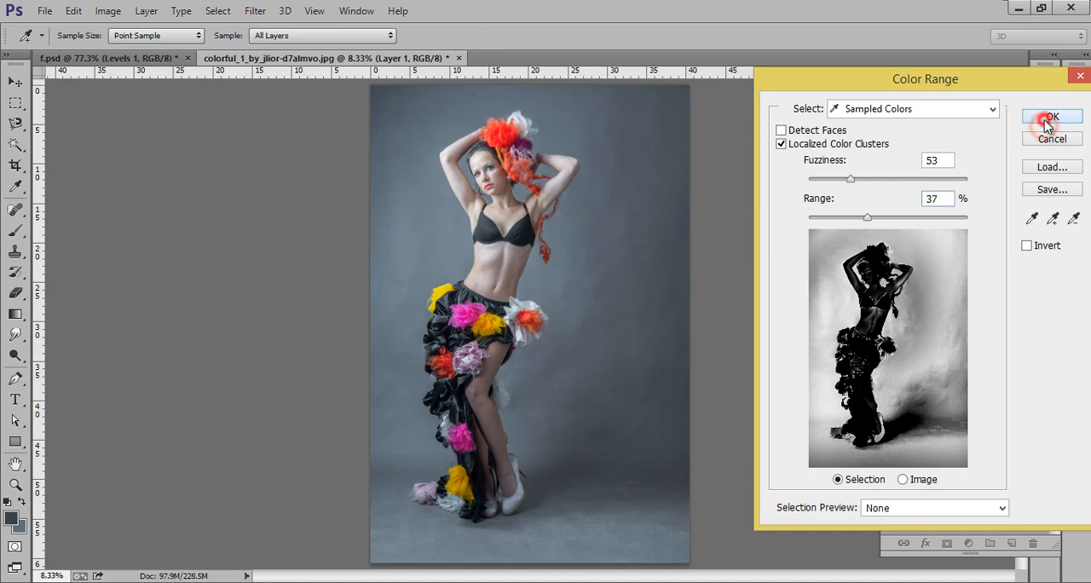
click(1052, 116)
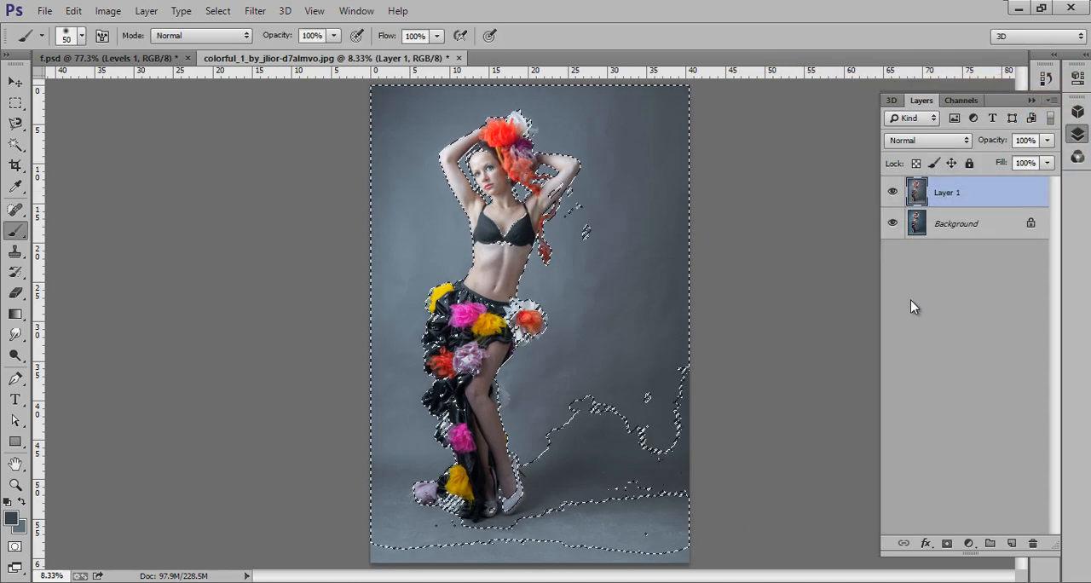
key(ctrl+shift+i)
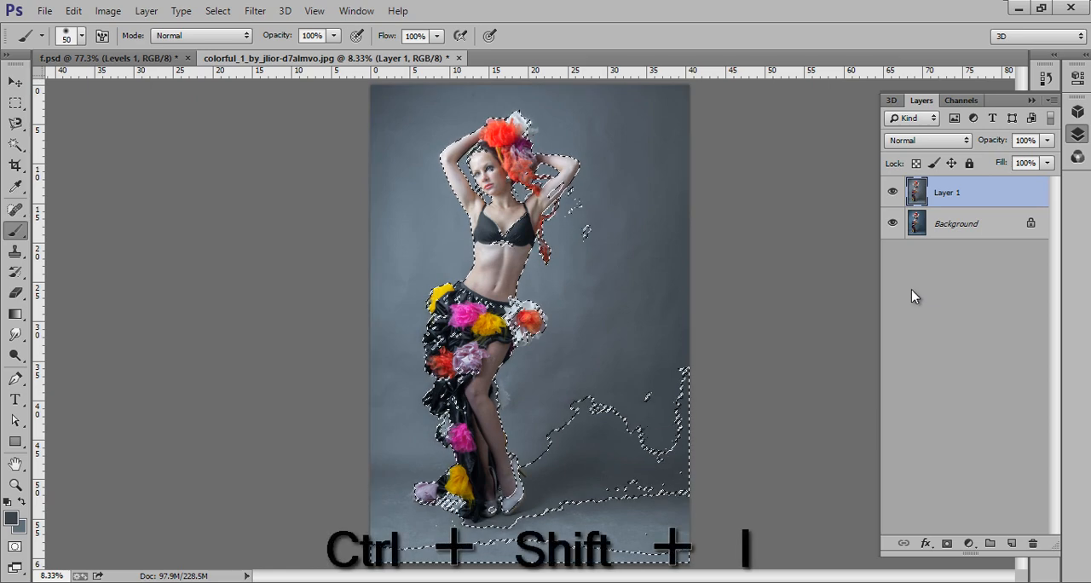
click(893, 221)
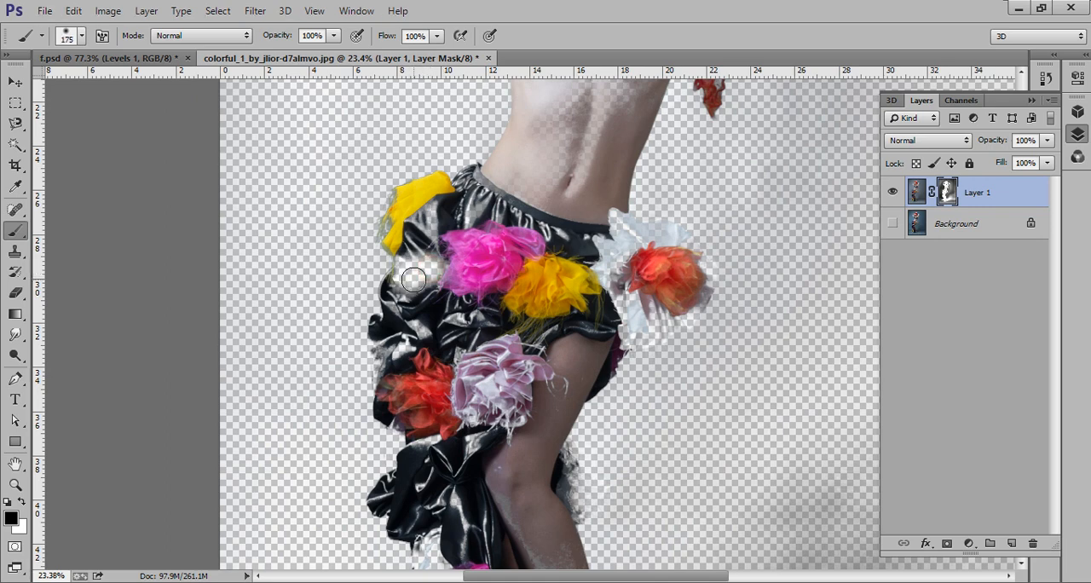
Step: Paint white on the mask to restore the shoe, the hem flower and the skirt edge near the pink flower
click(412, 273)
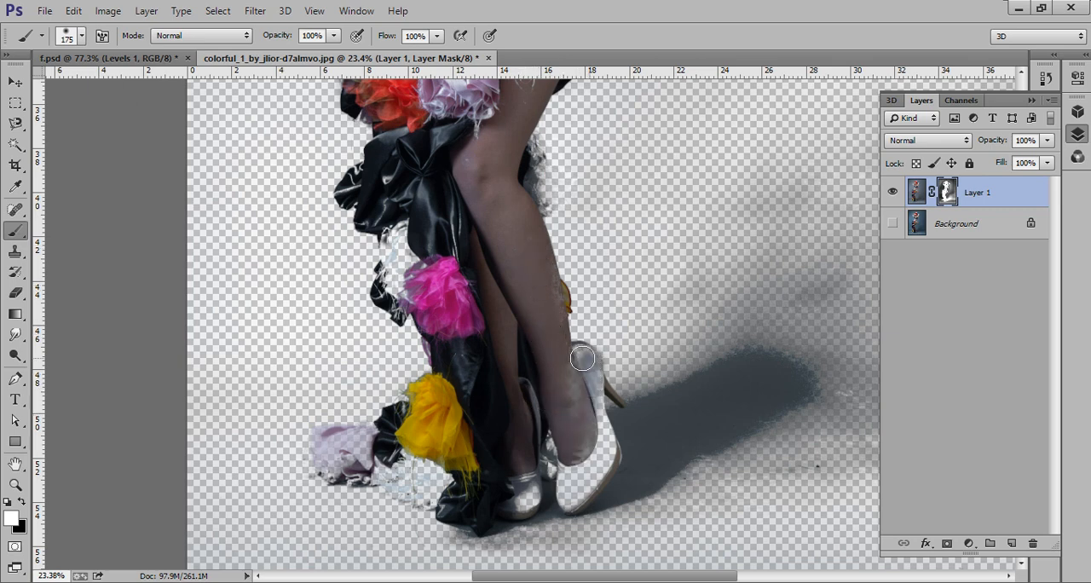
drag(583, 358, 588, 474)
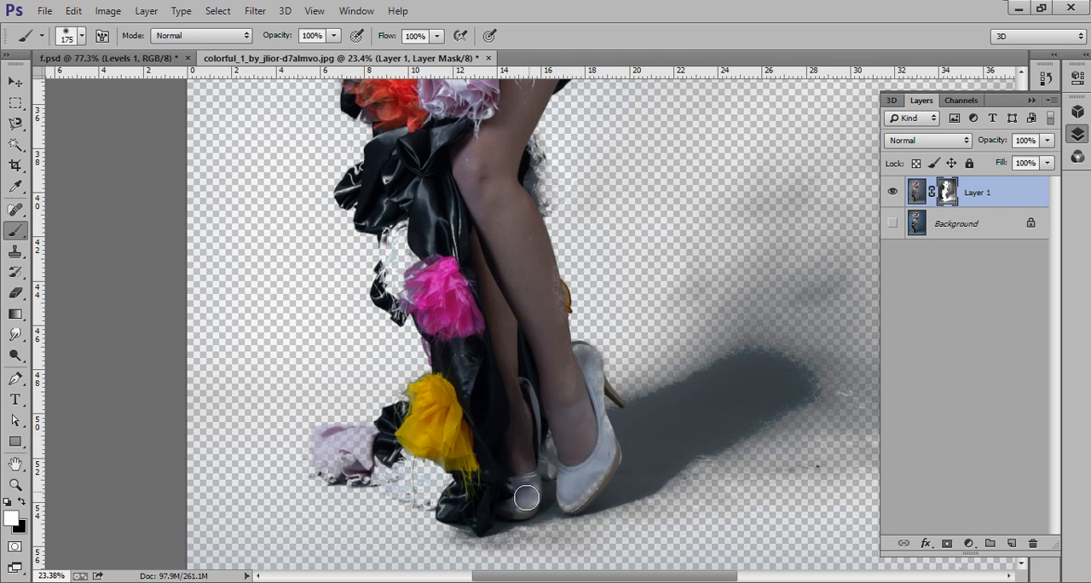
drag(525, 498, 416, 496)
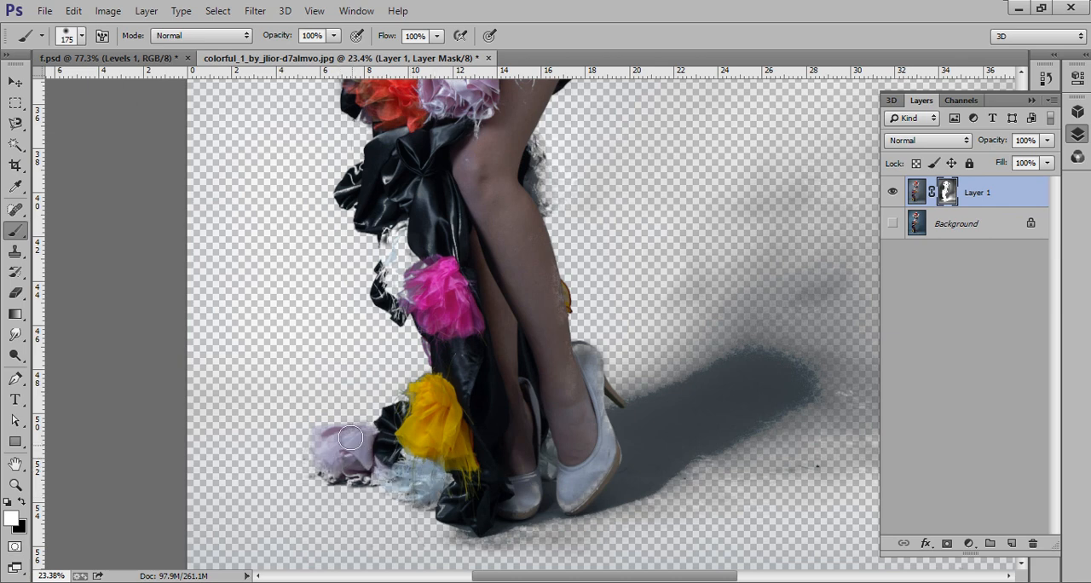
drag(349, 437, 395, 245)
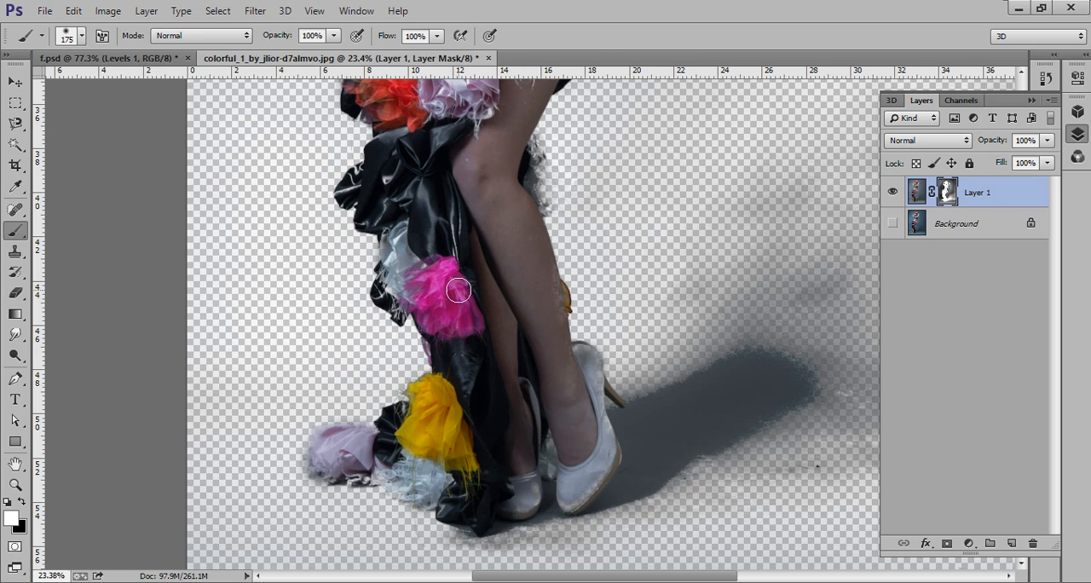
mouse_move(549, 284)
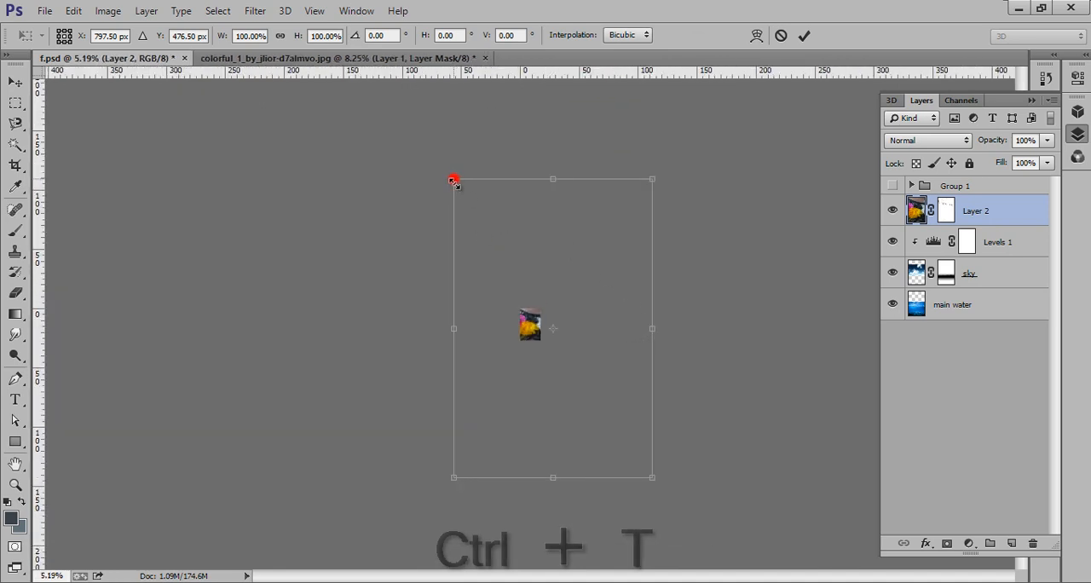
Step: Scale the placed model down and set her half-submerged at the waterline, committing the transform
drag(453, 181, 532, 328)
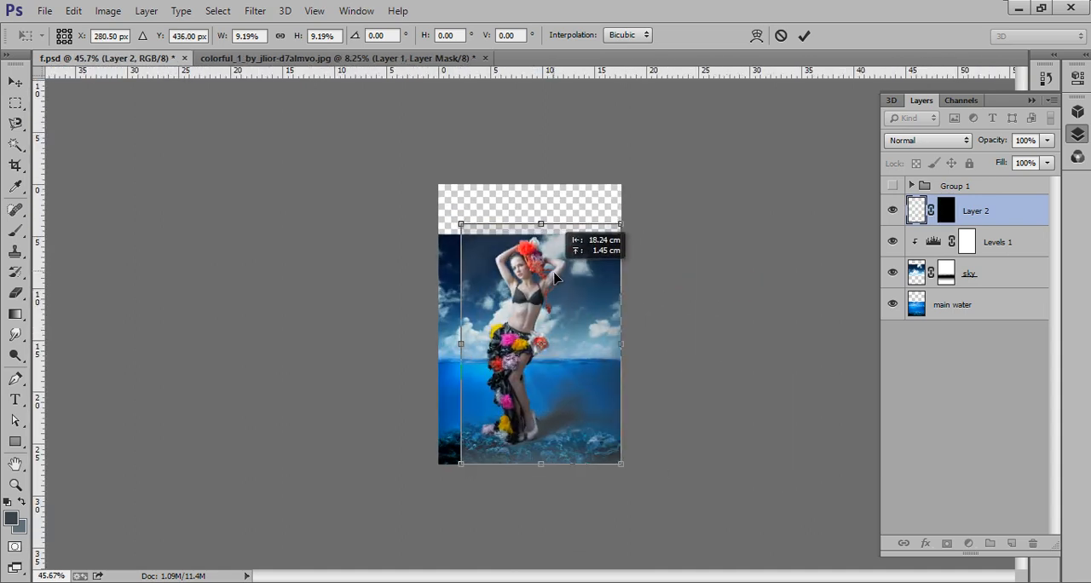
drag(621, 223, 611, 254)
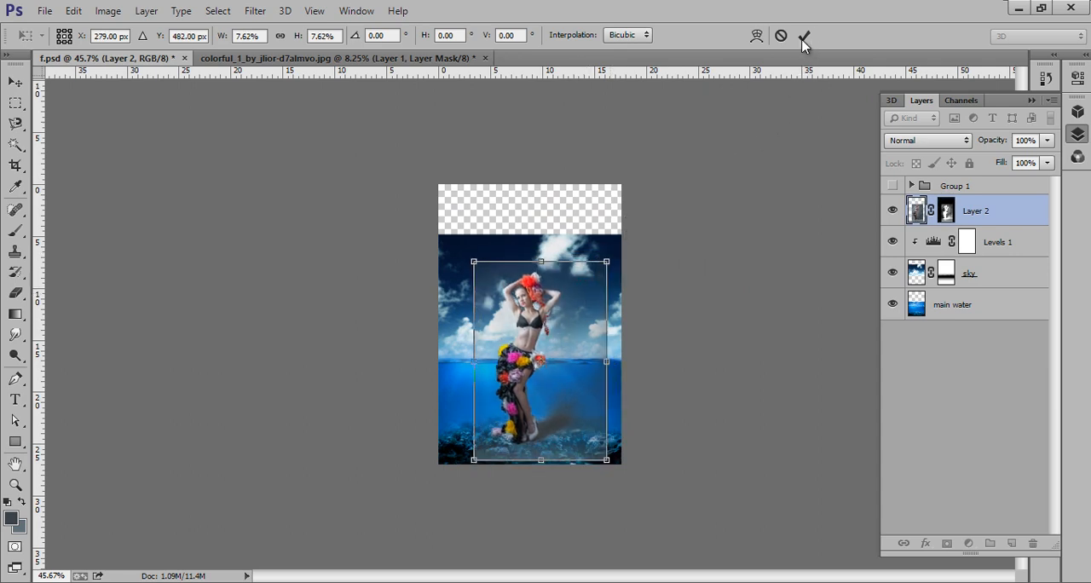
key(ctrl+0)
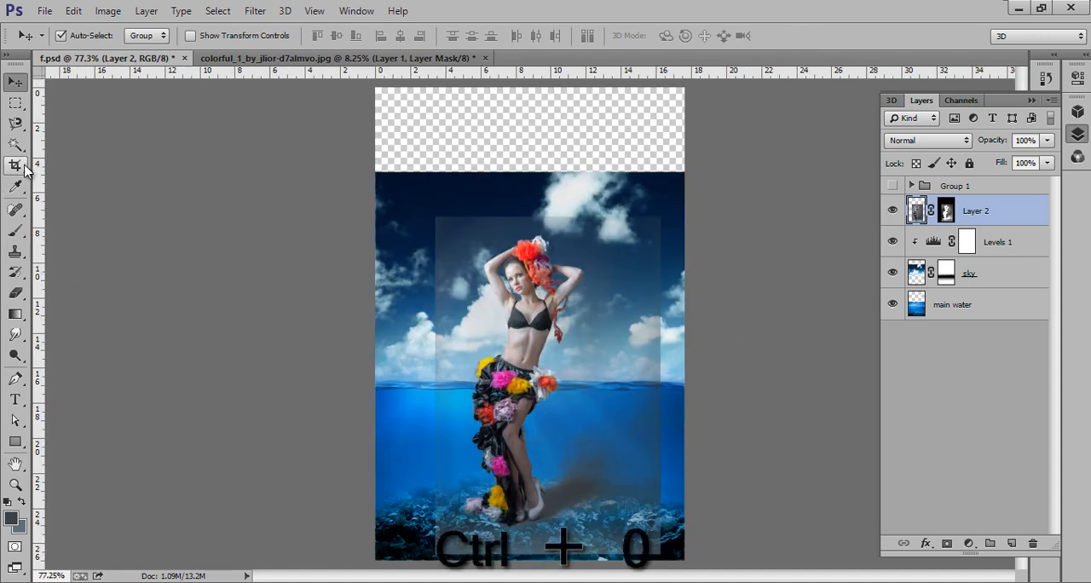
Step: Crop away the empty transparent strip along the top of the composite
click(15, 166)
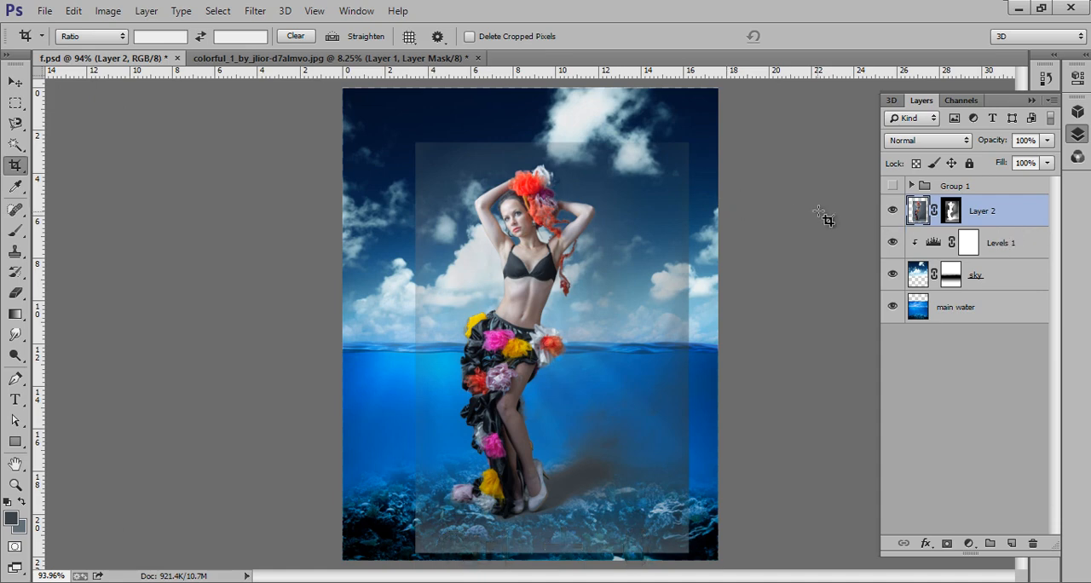
Step: Duplicate Layer 2 and brush black on the copy's mask to remove the pale rectangle around the model
key(ctrl+j)
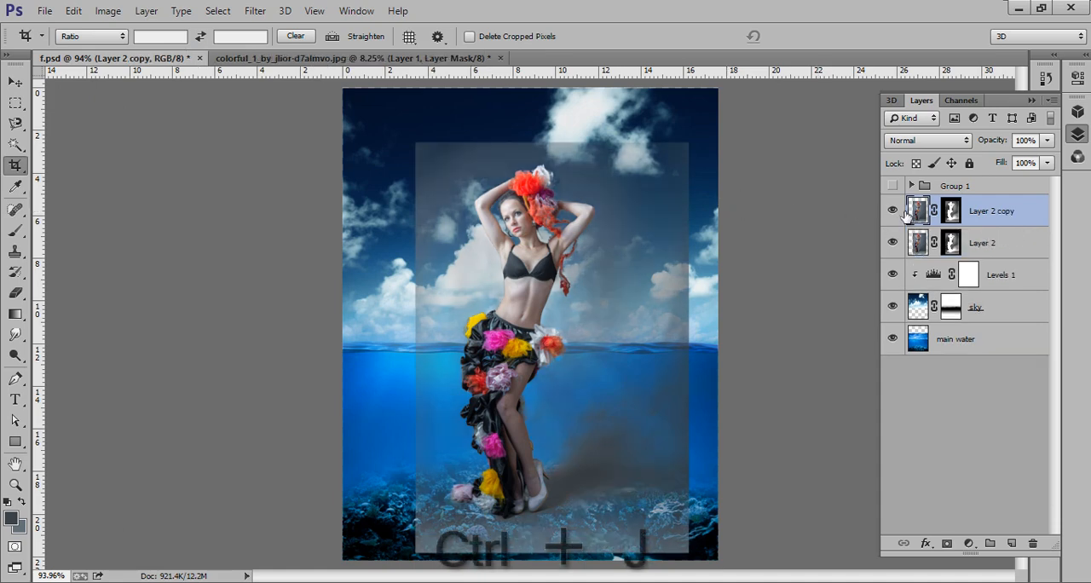
click(893, 242)
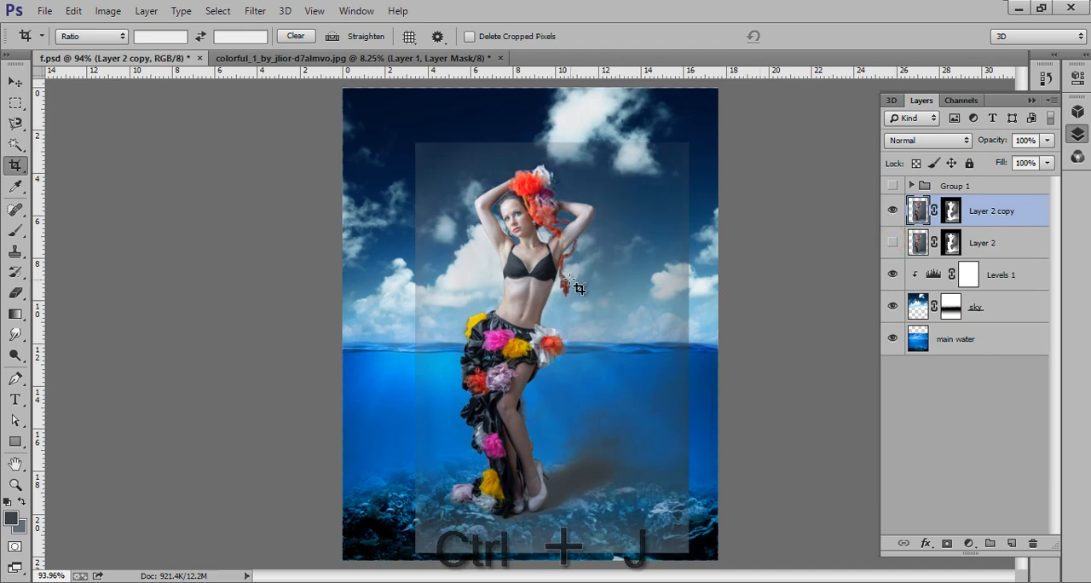
click(15, 232)
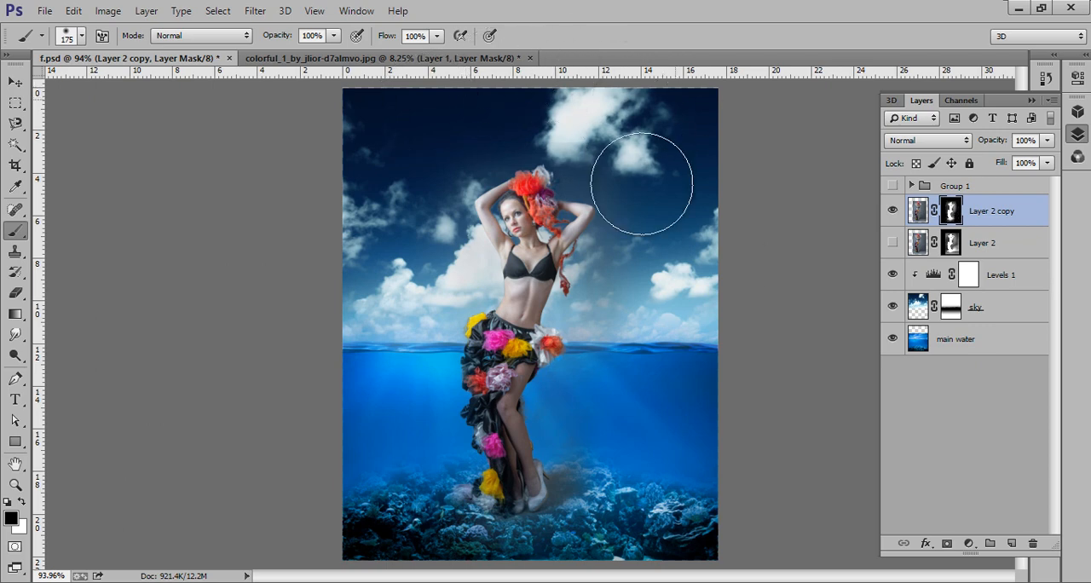
mouse_move(612, 183)
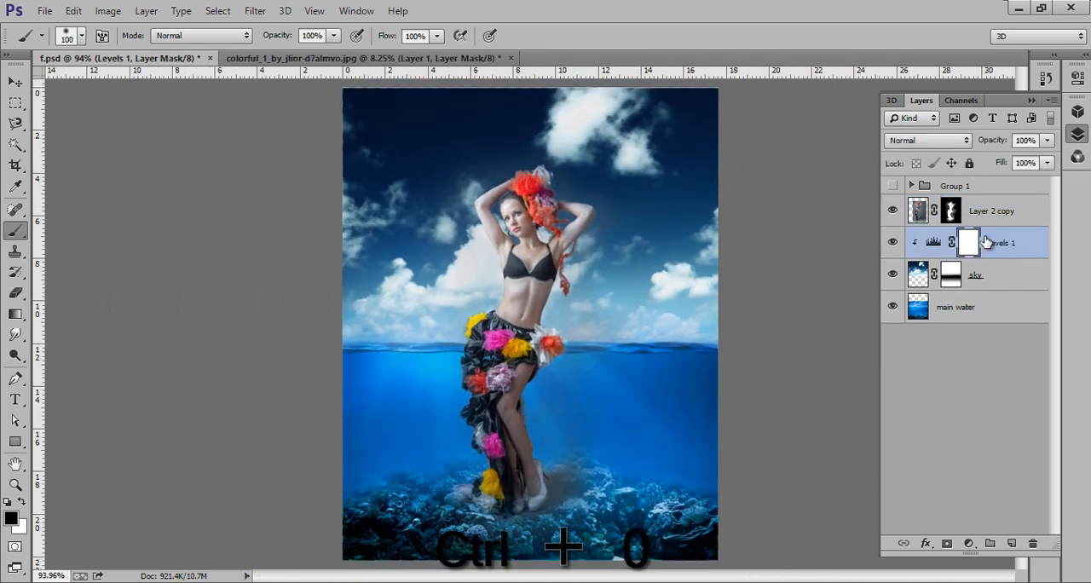
Step: Duplicate Layer 2 copy and toggle the new copy's visibility to compare
click(992, 211)
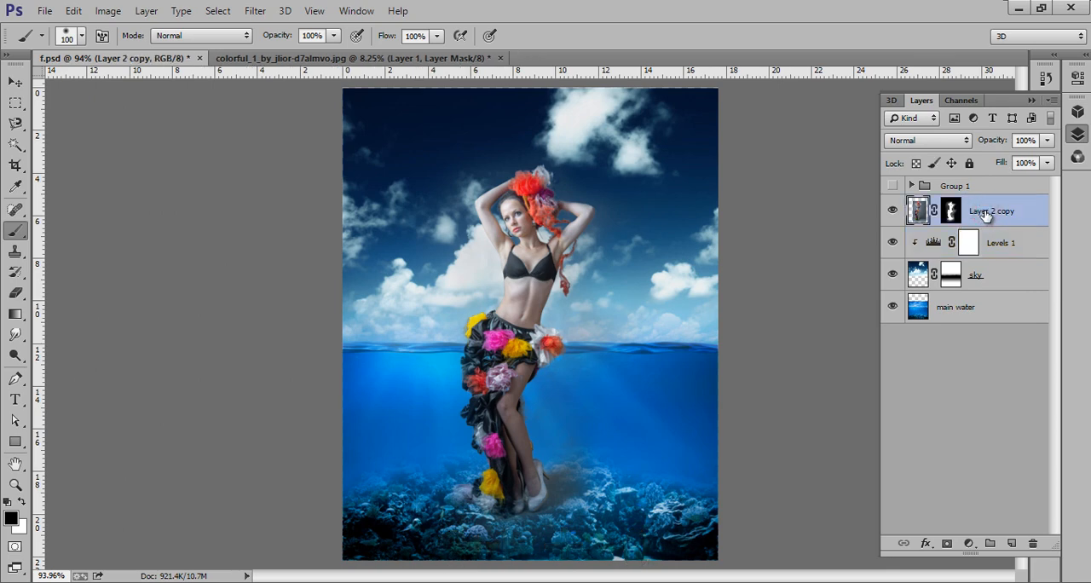
key(ctrl+j)
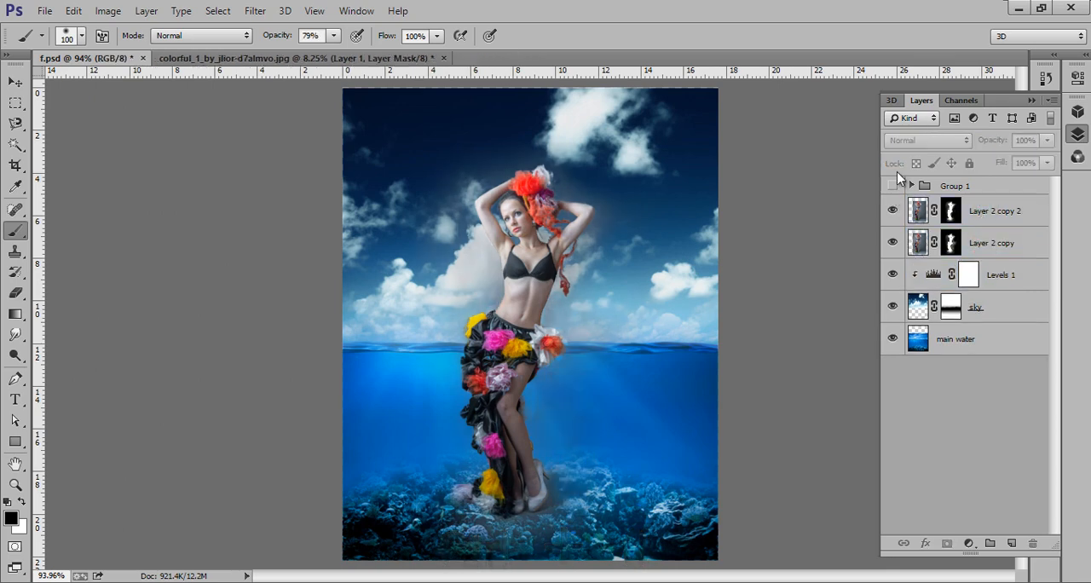
click(893, 211)
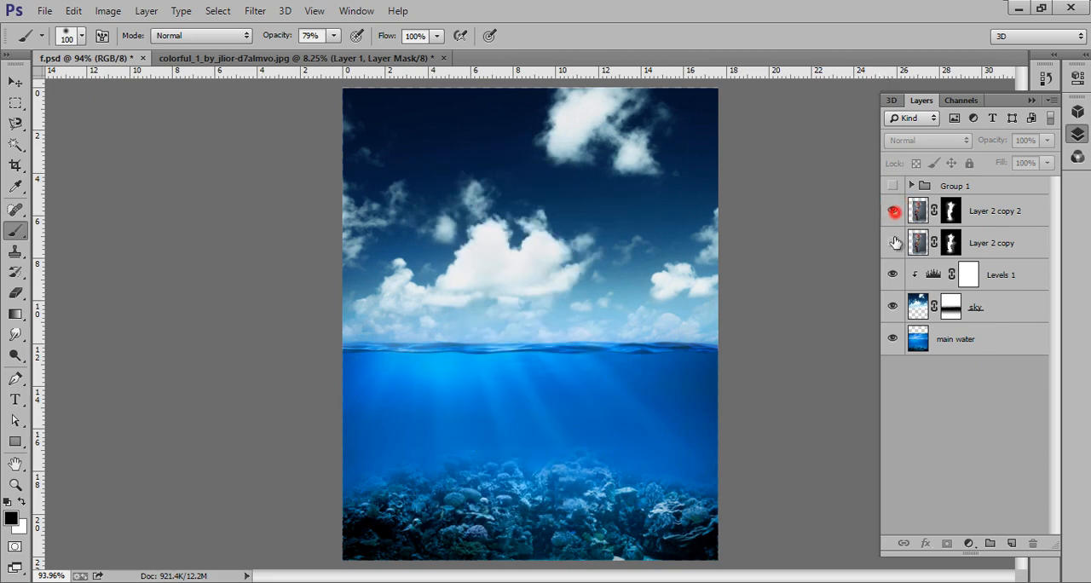
click(893, 211)
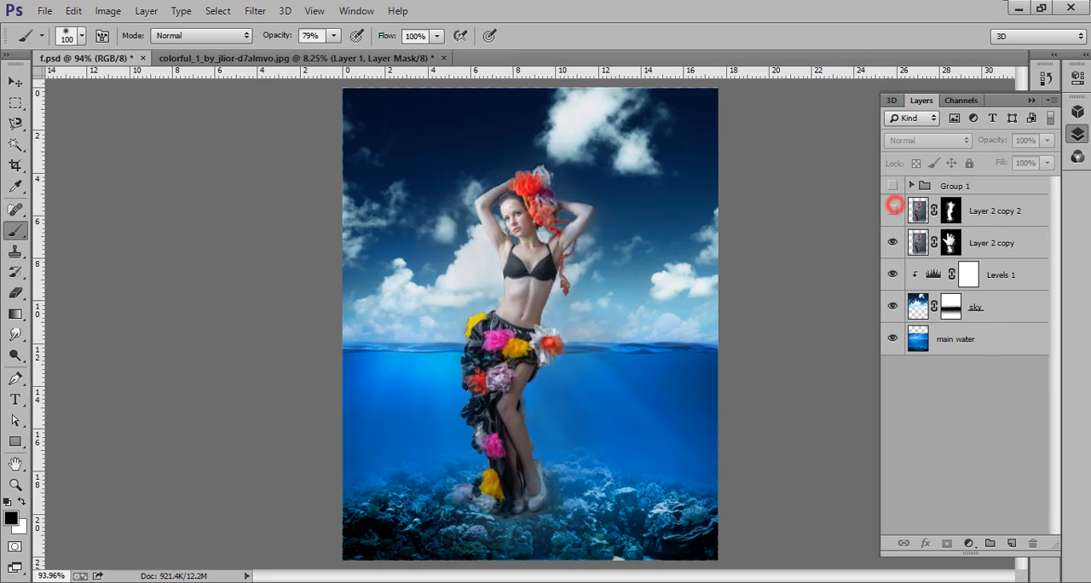
click(927, 139)
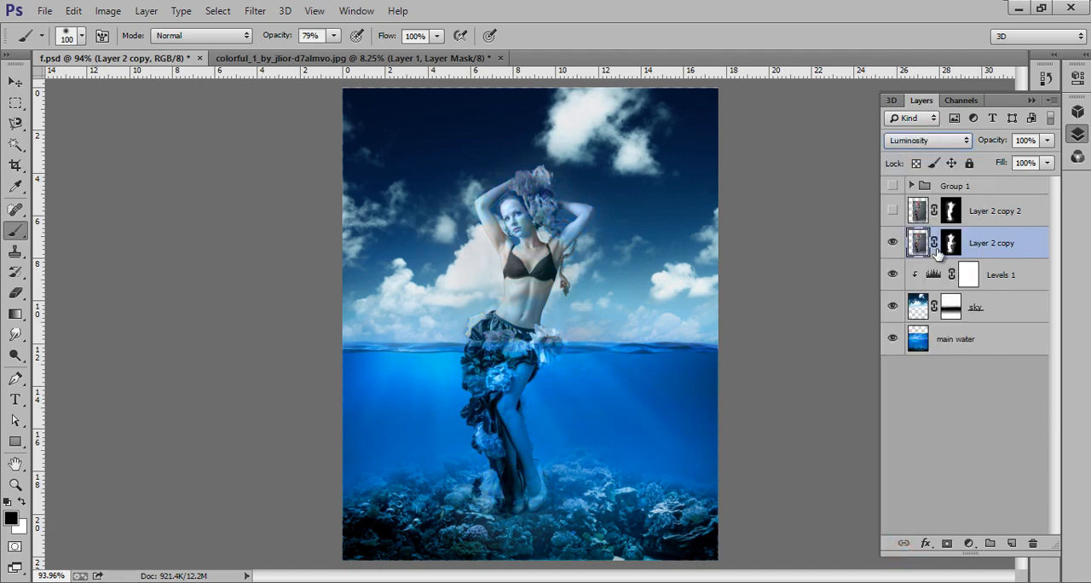
Step: Set the lower model copy to Luminosity blending and select the top copy for editing
click(893, 212)
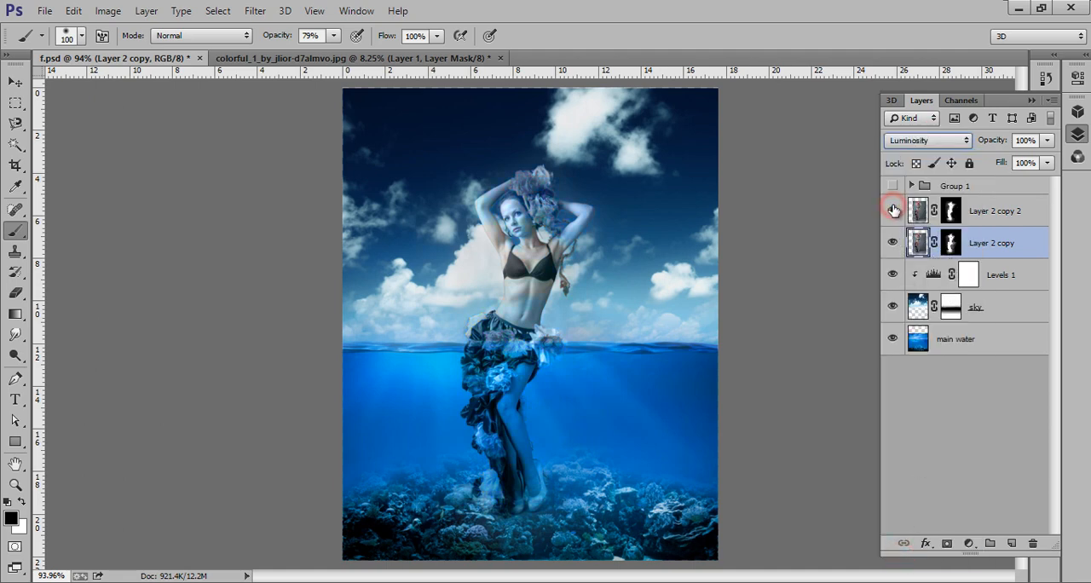
click(893, 211)
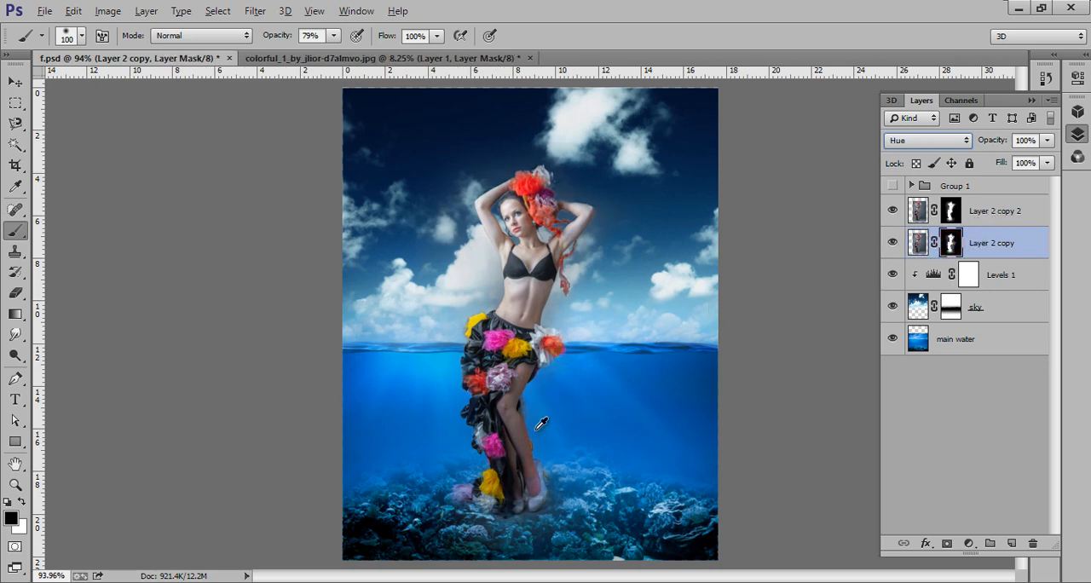
click(927, 140)
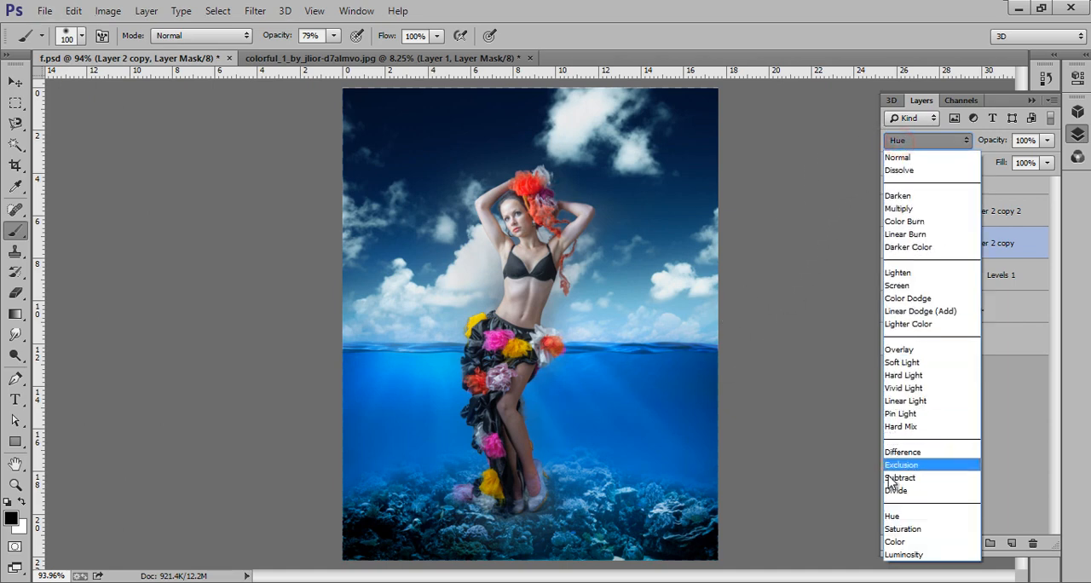
click(904, 554)
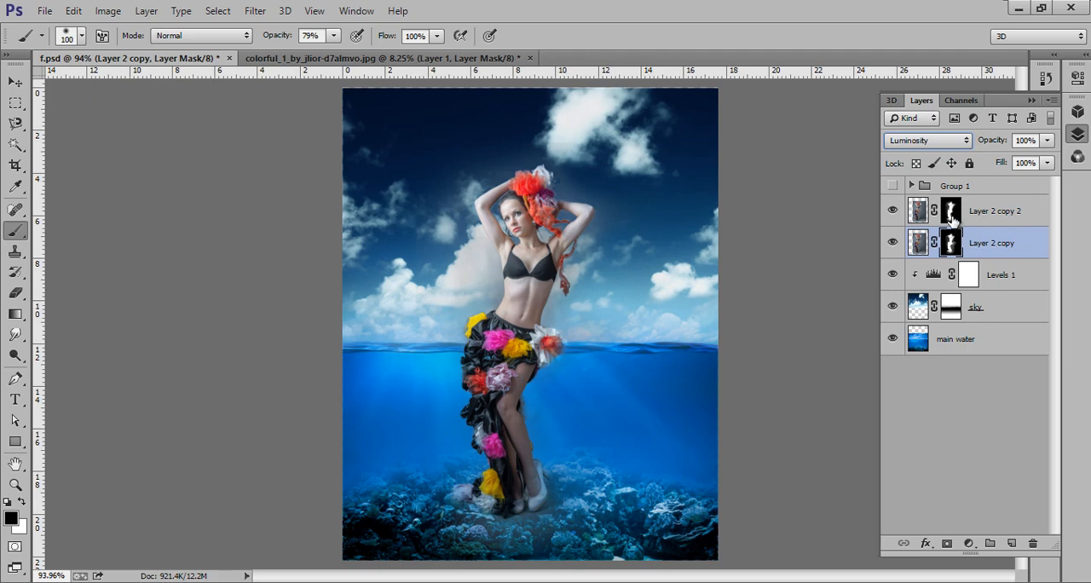
click(992, 211)
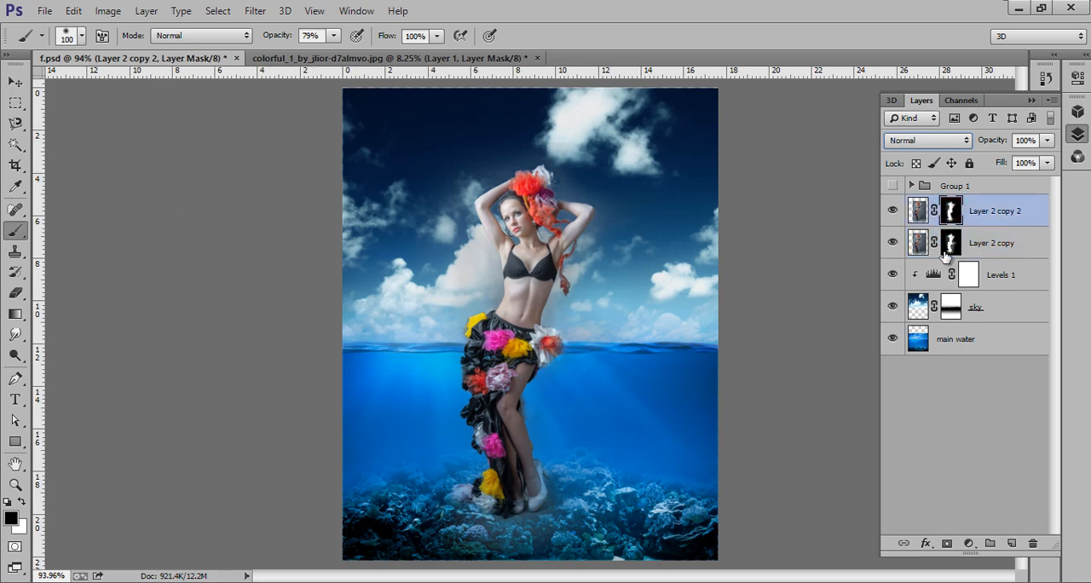
mouse_move(539, 426)
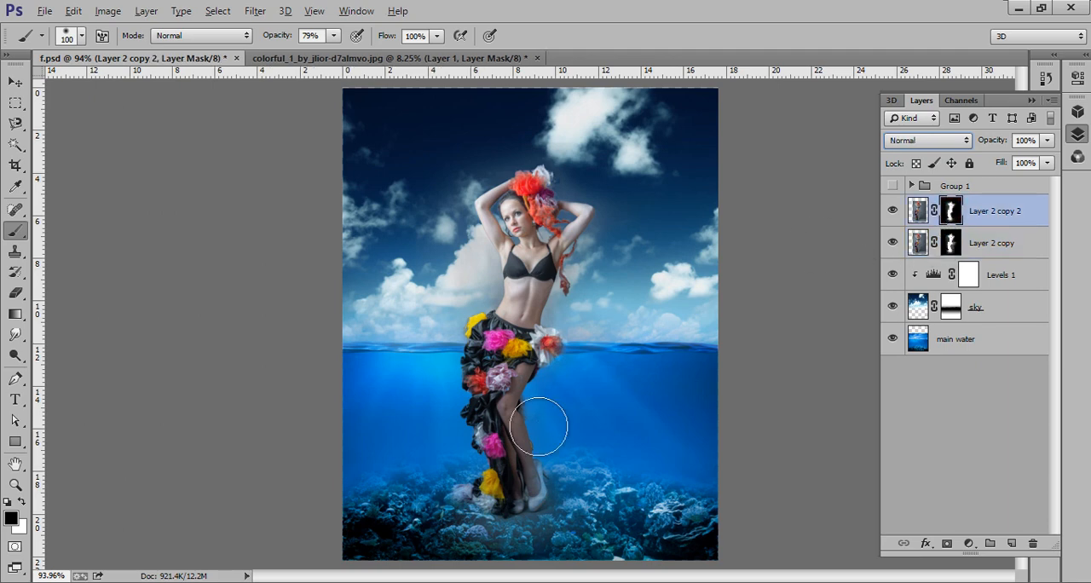
mouse_move(51, 120)
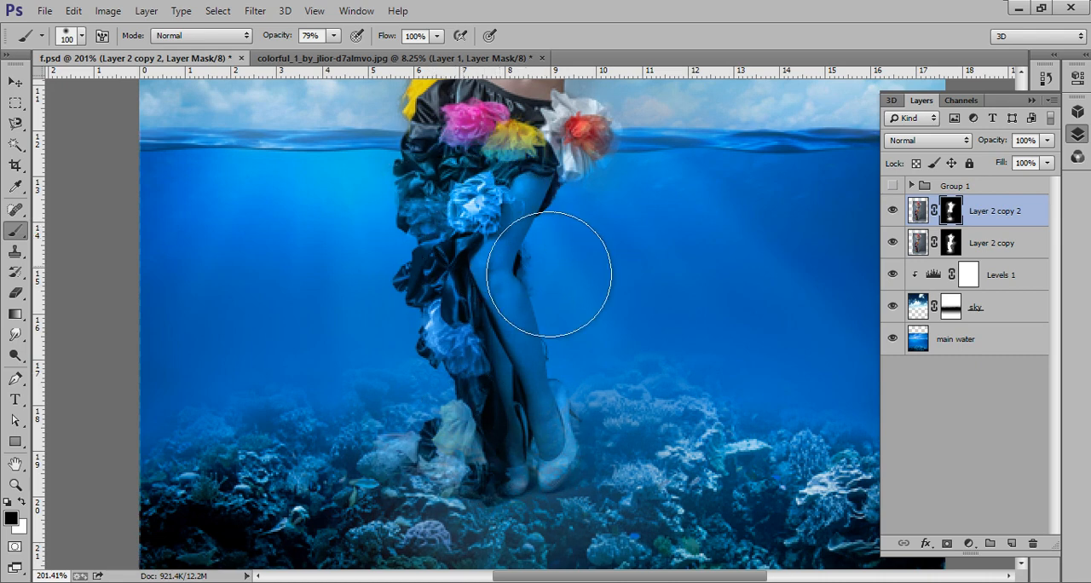
Step: Fit the whole composite back into view after masking the submerged legs
key(ctrl+0)
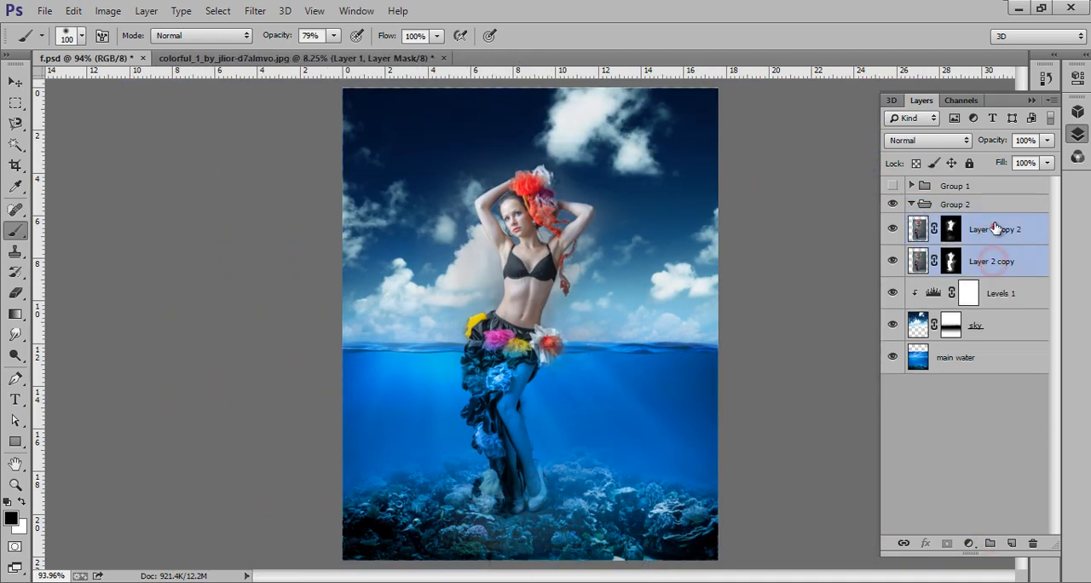
Step: Mask Group 2 and fade the dress and both flowers into the waterline with black
click(910, 205)
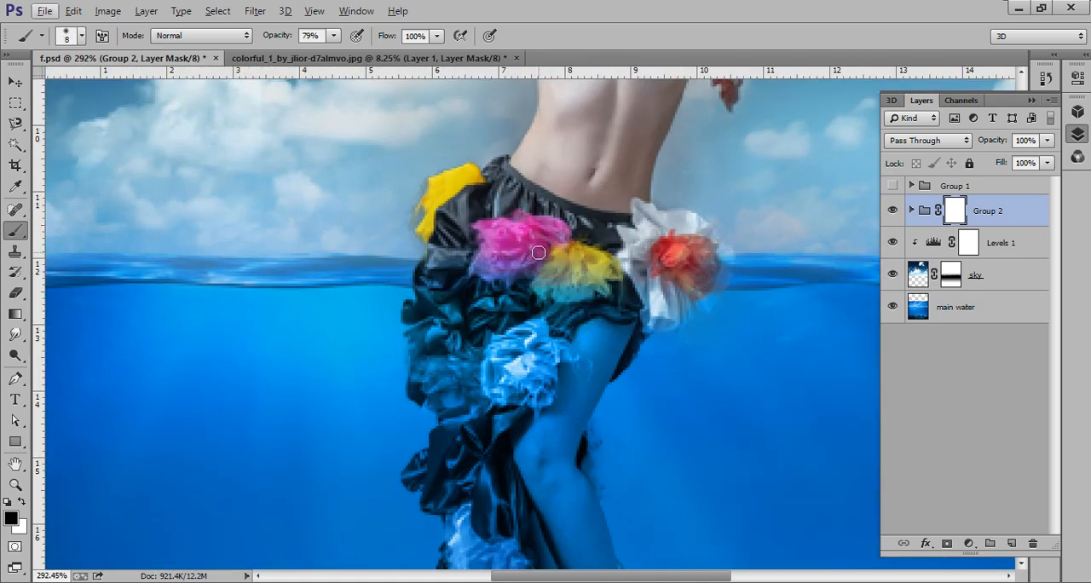
drag(538, 252, 505, 273)
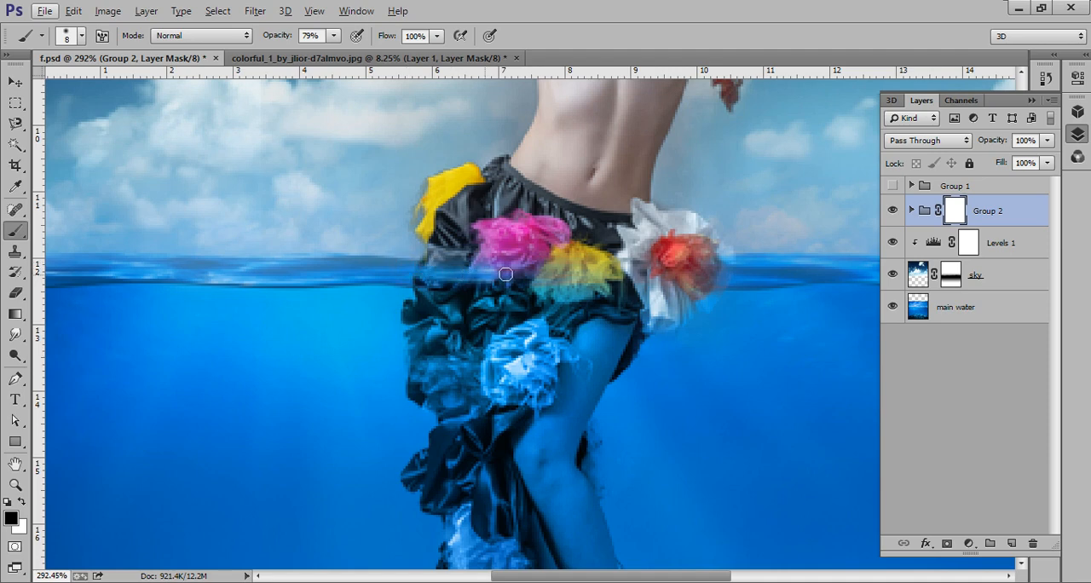
drag(505, 273, 716, 273)
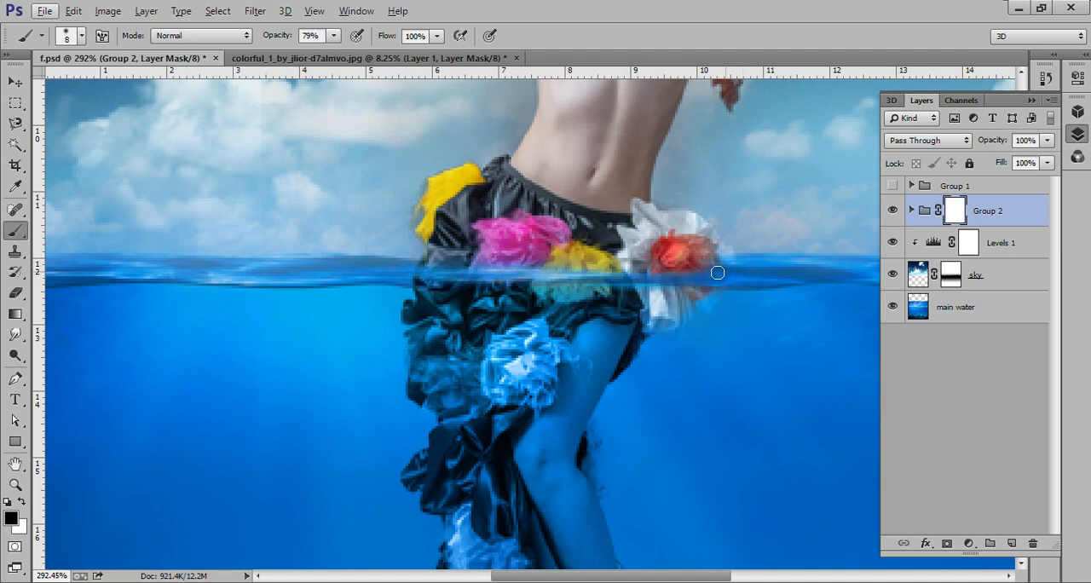
drag(716, 273, 616, 269)
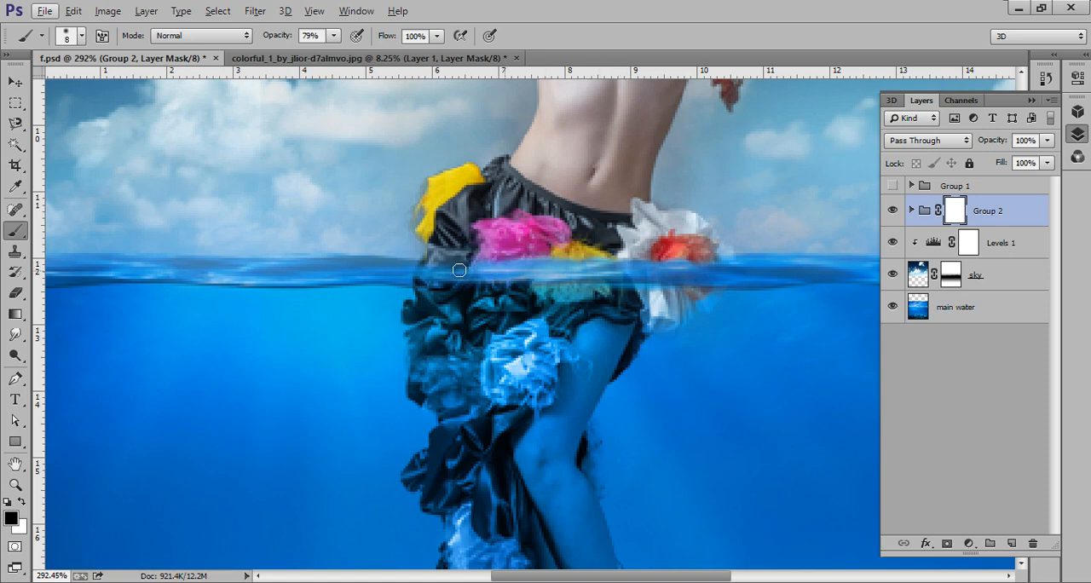
drag(458, 269, 428, 276)
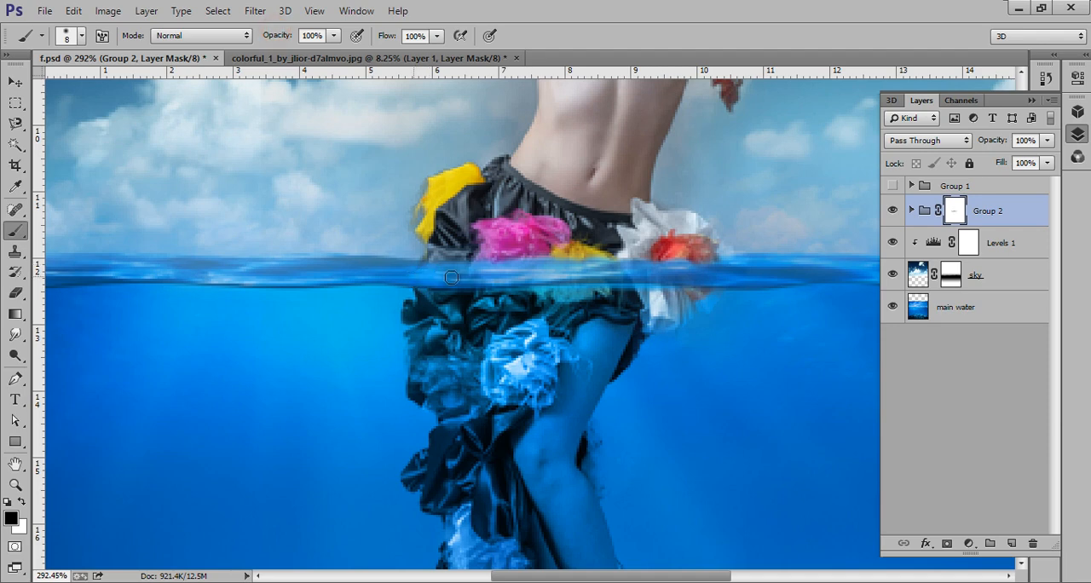
drag(450, 276, 701, 274)
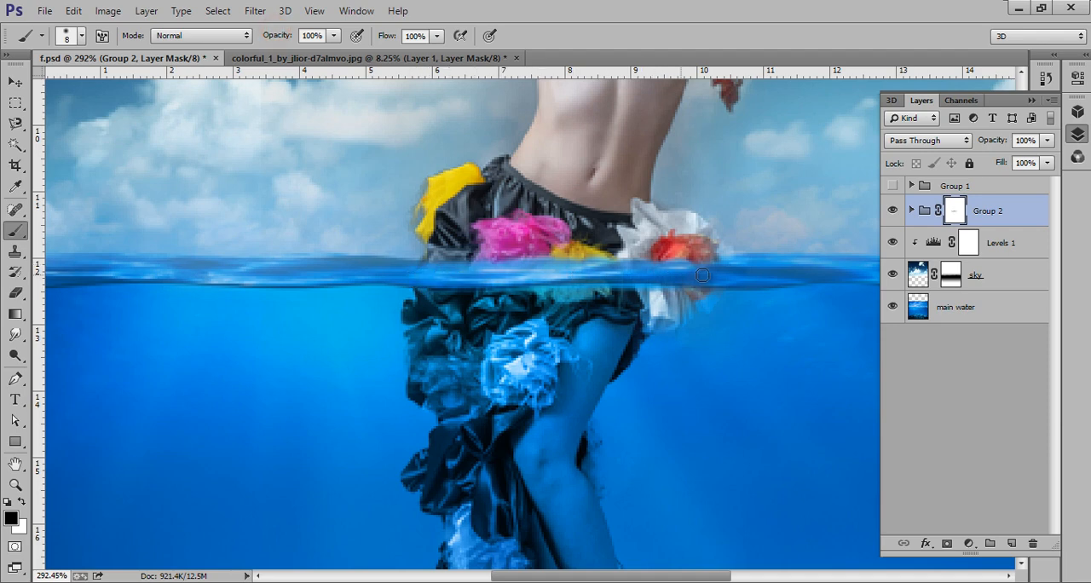
mouse_move(583, 283)
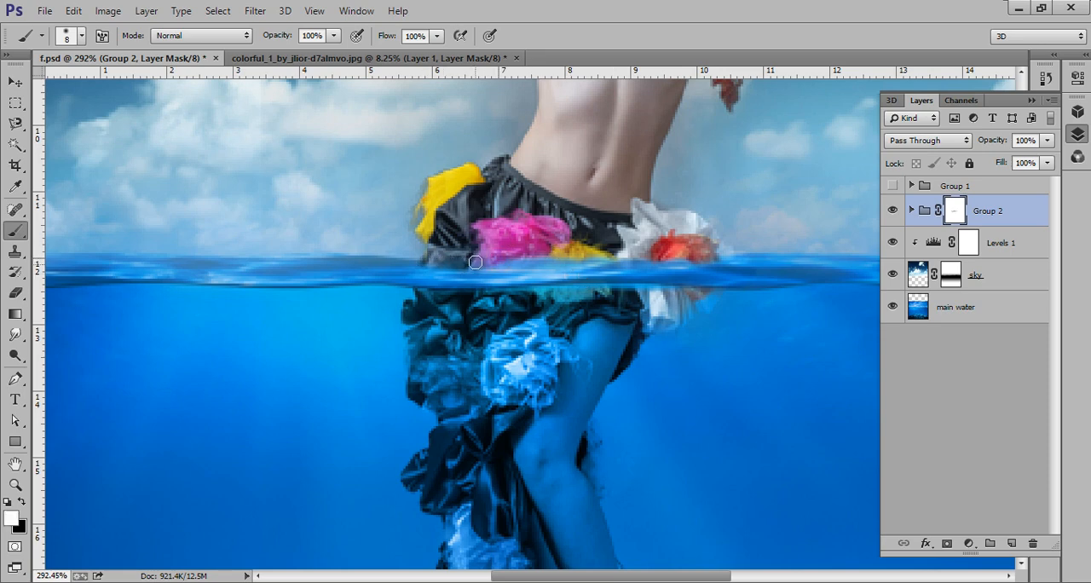
Step: Restore the dress and white flower above the water with white, then collapse Group 2
drag(475, 263, 624, 259)
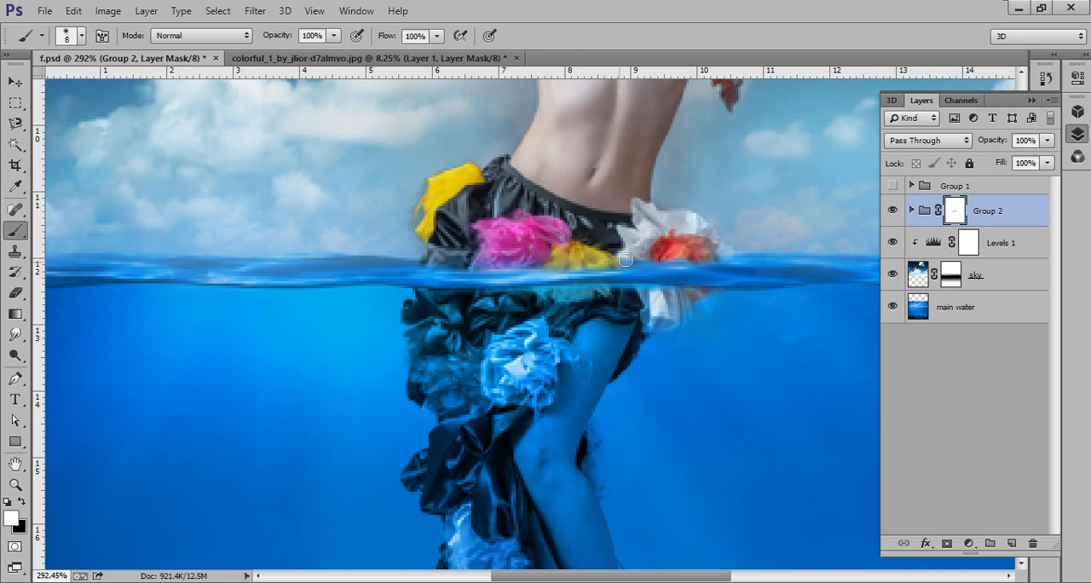
drag(624, 259, 726, 248)
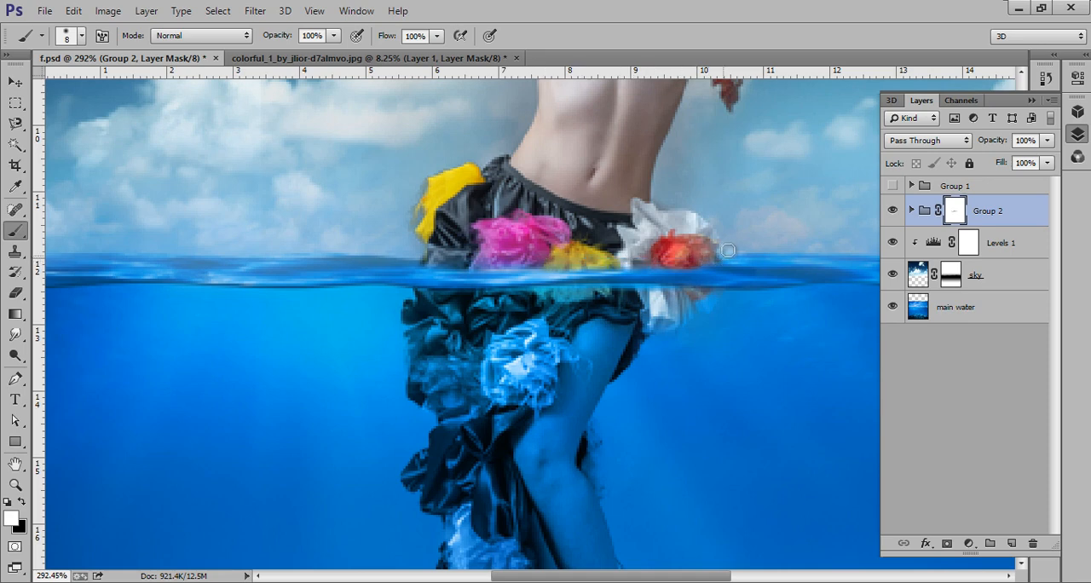
mouse_move(489, 261)
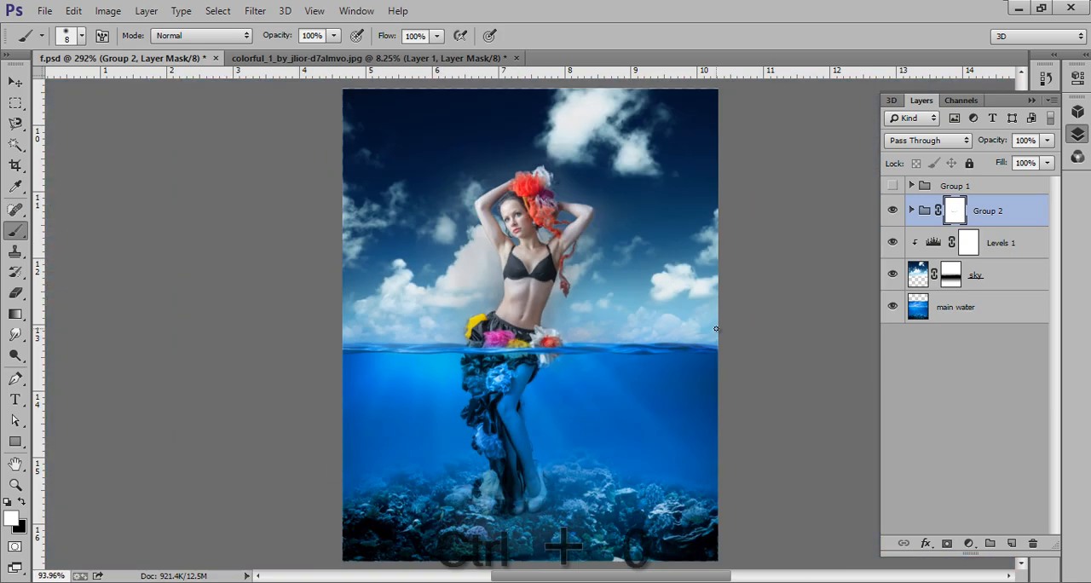
key(ctrl+0)
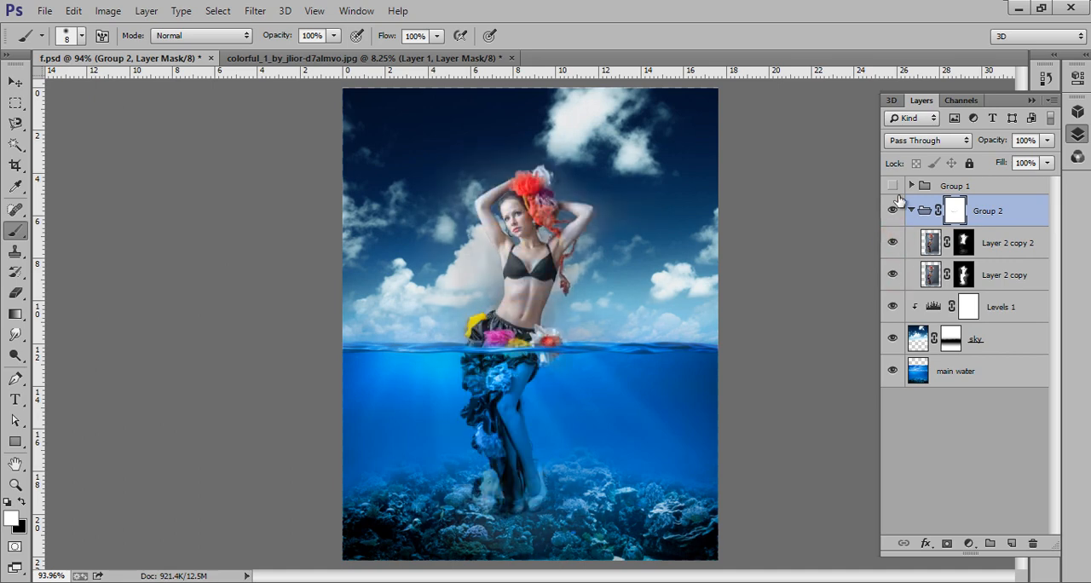
click(910, 211)
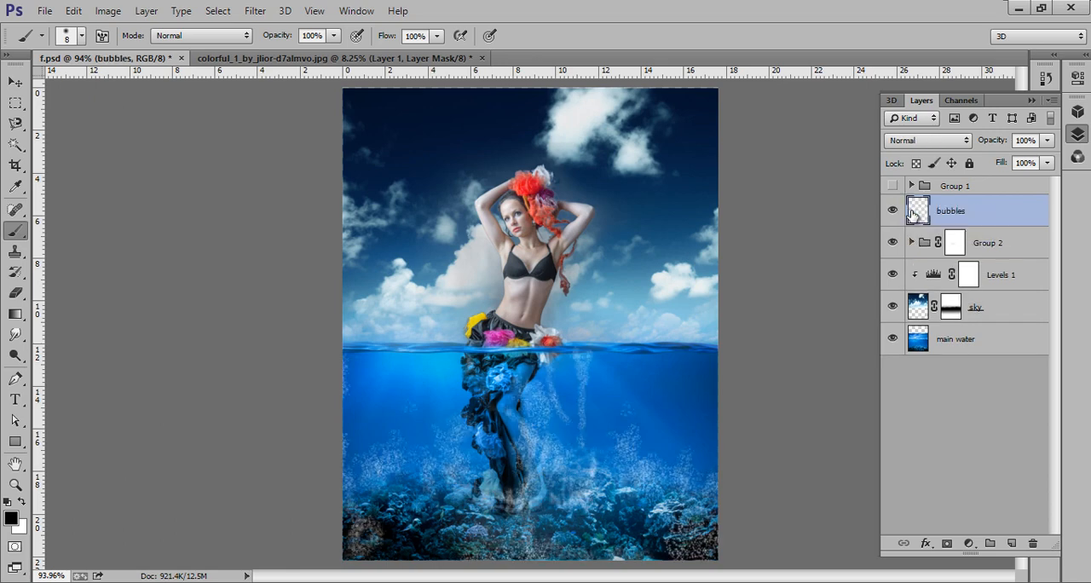
Step: Set the bubbles layer to Soft Light, toggling its visibility to compare the effect
click(893, 211)
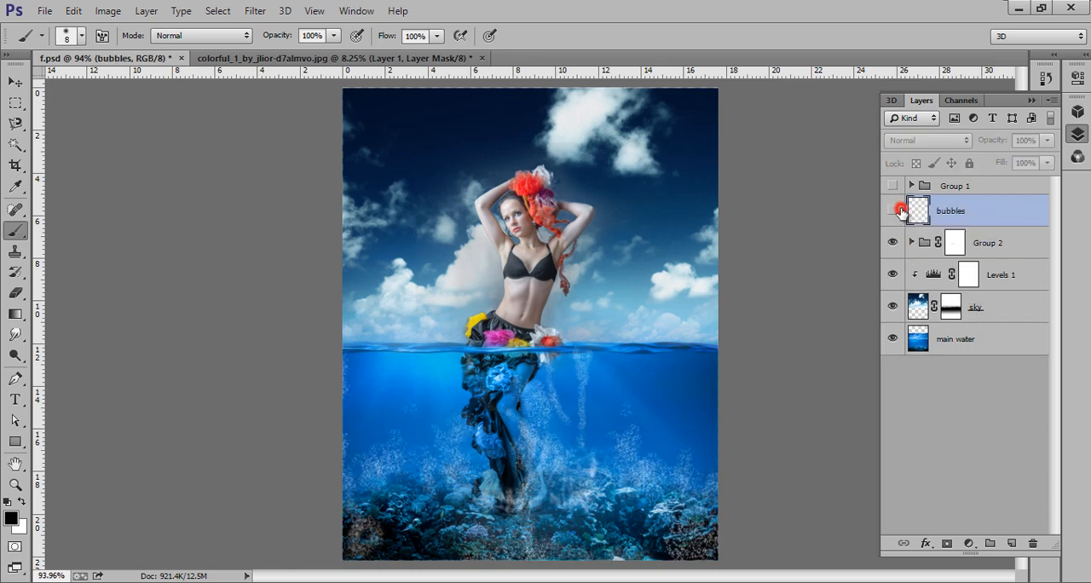
click(893, 210)
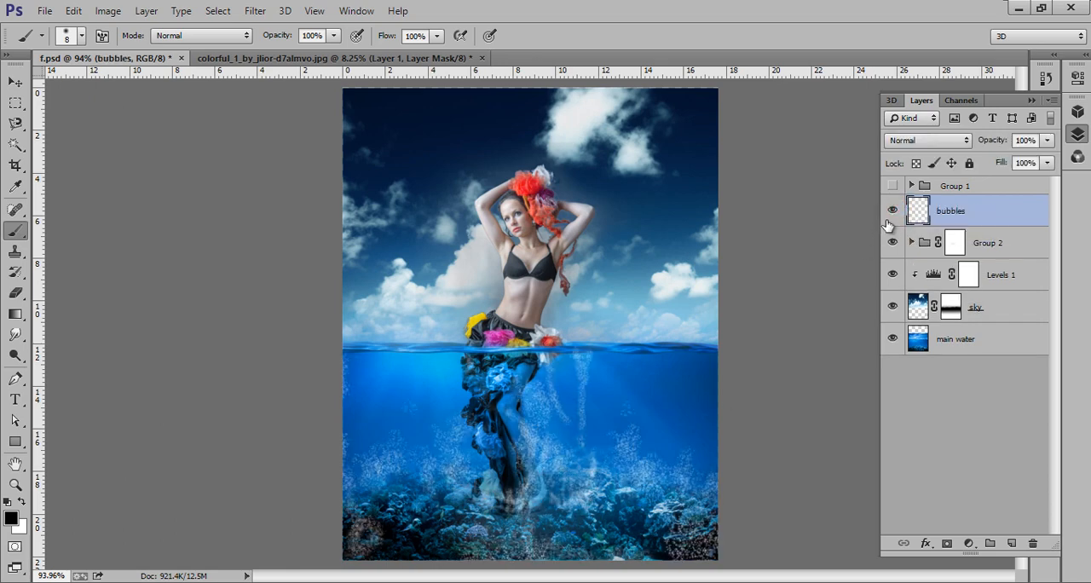
click(927, 140)
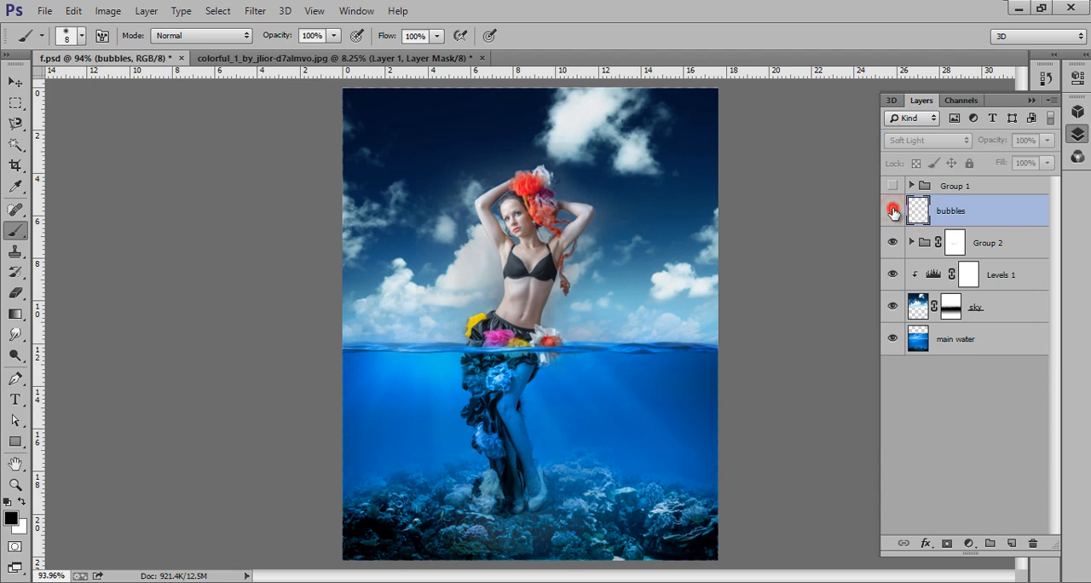
click(893, 211)
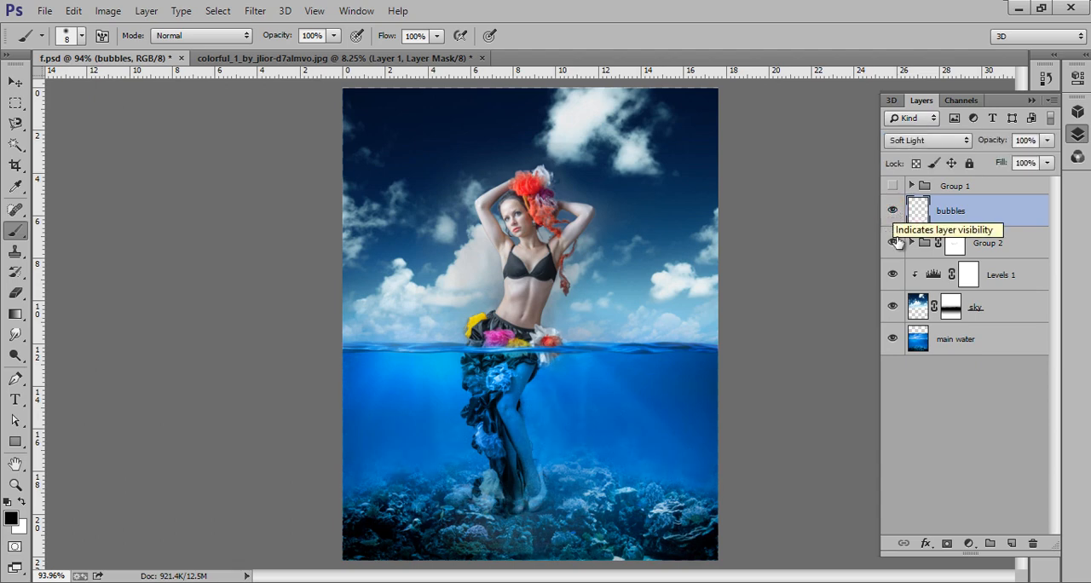
click(968, 542)
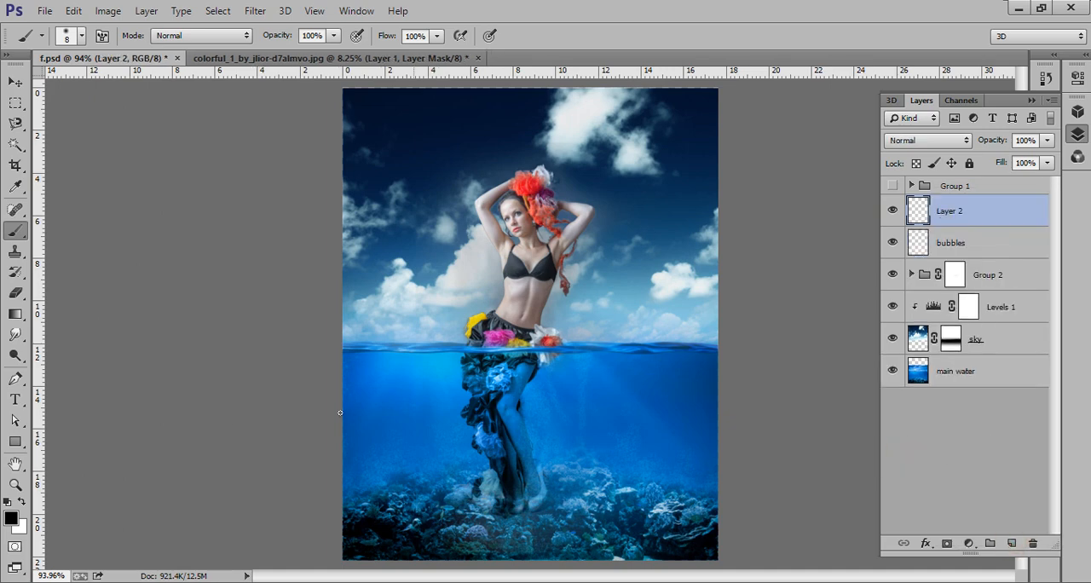
mouse_move(103, 454)
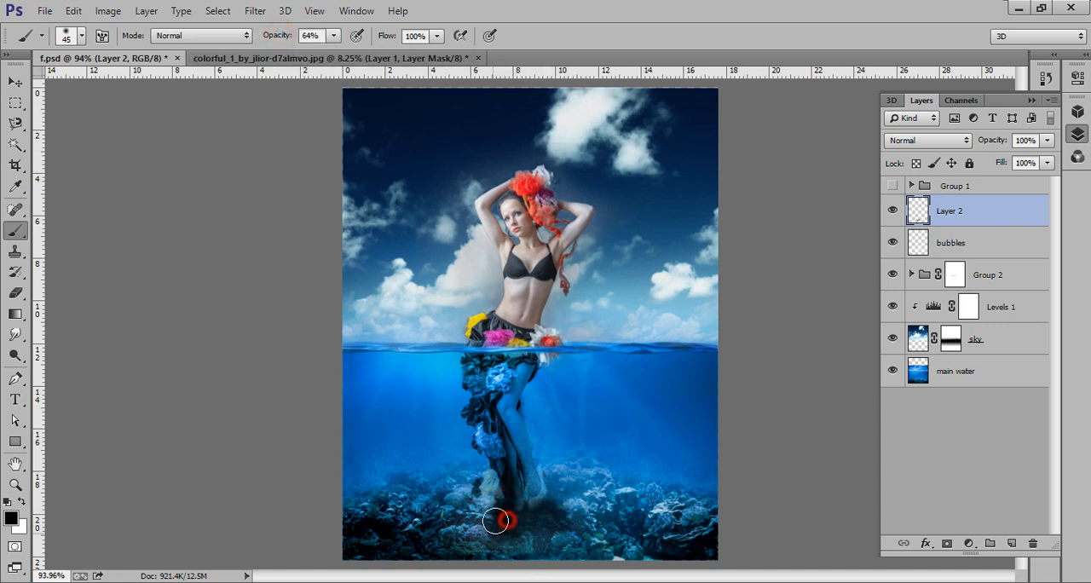
Step: Paint a dark shadow beneath the model's feet on the new layer and lower its opacity
drag(498, 522, 474, 539)
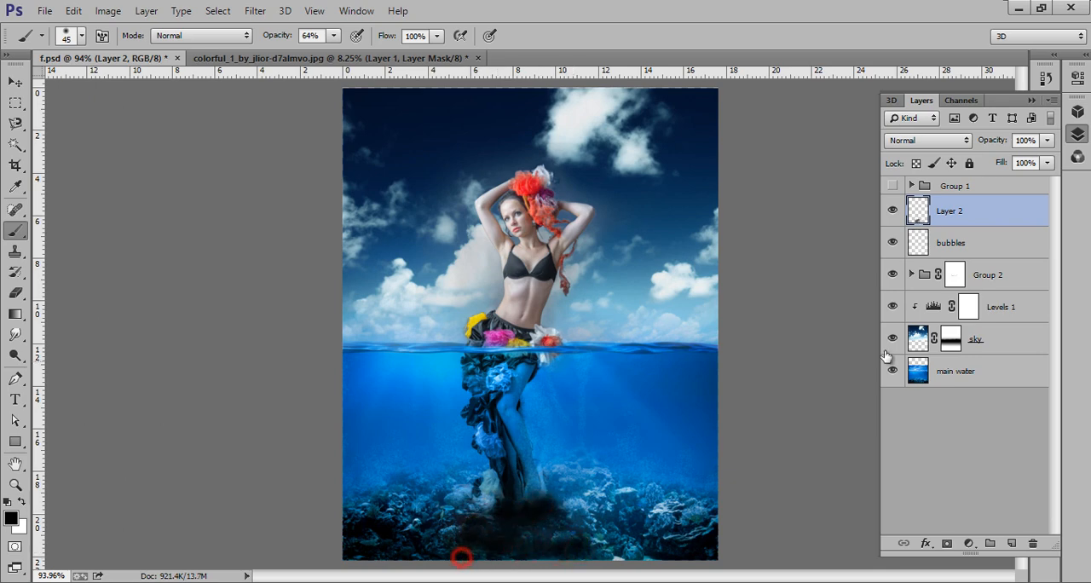
click(1022, 140)
text(67)
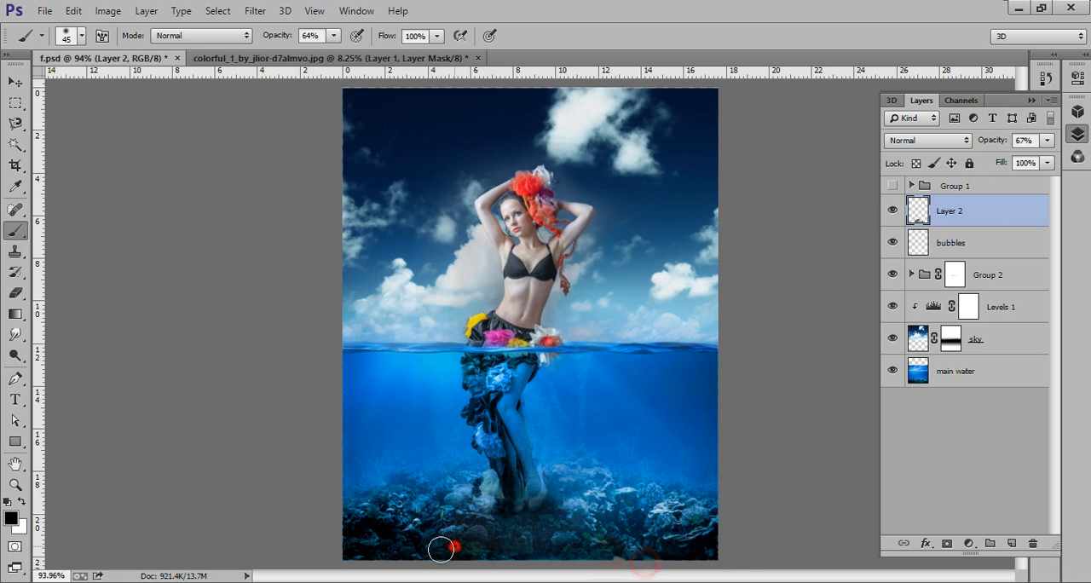
click(893, 211)
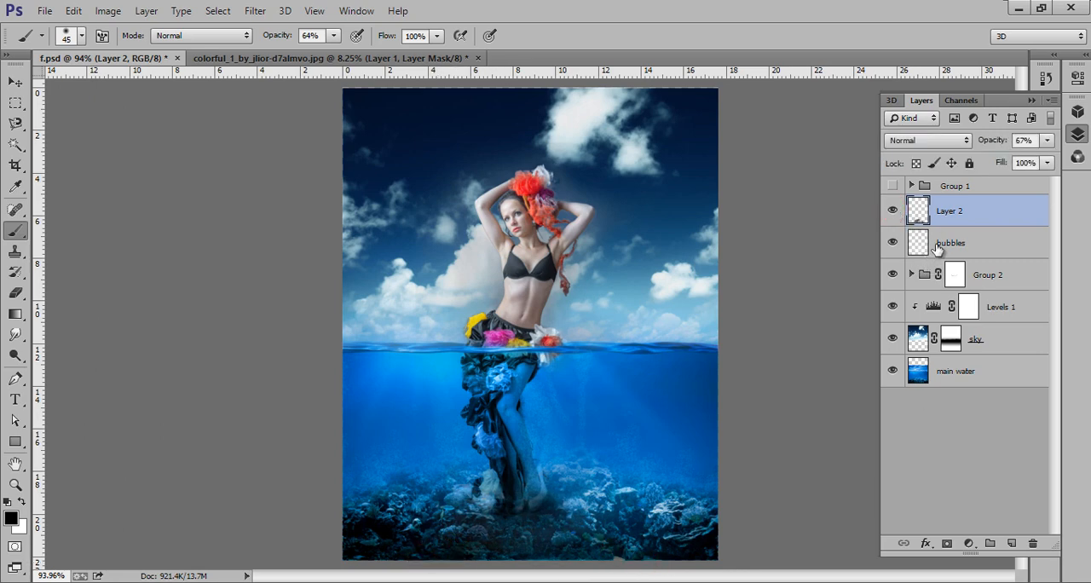
Step: Add a Hue/Saturation adjustment and settle the Saturation at about -12
click(968, 542)
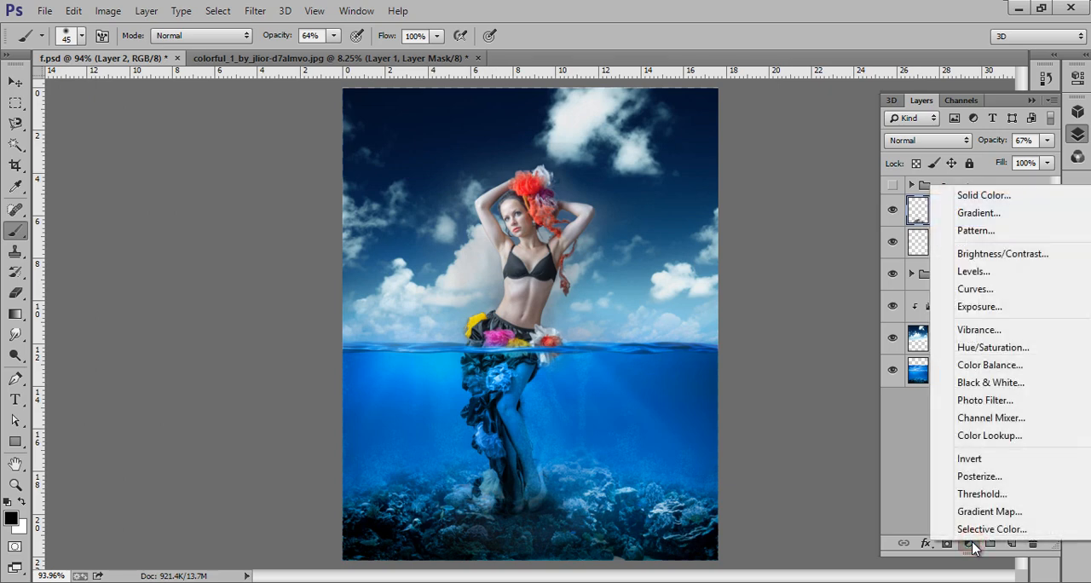
mouse_move(999, 450)
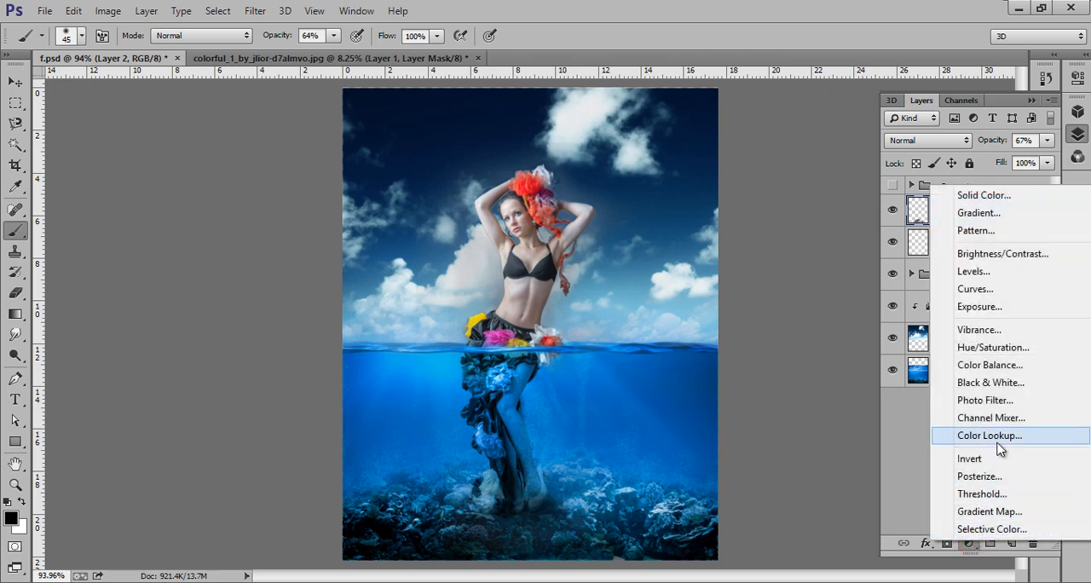
mouse_move(988, 365)
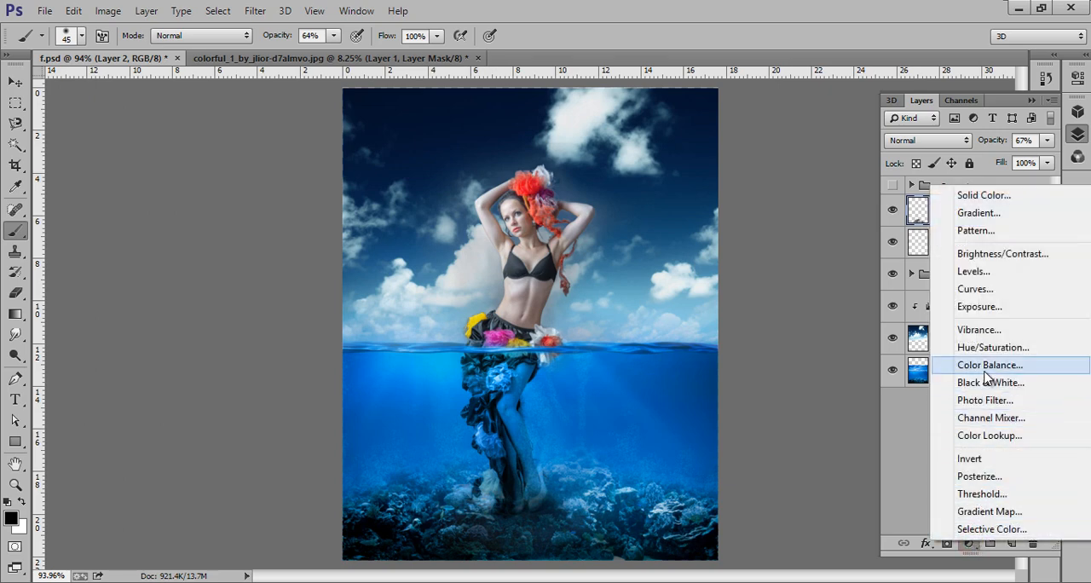
click(992, 347)
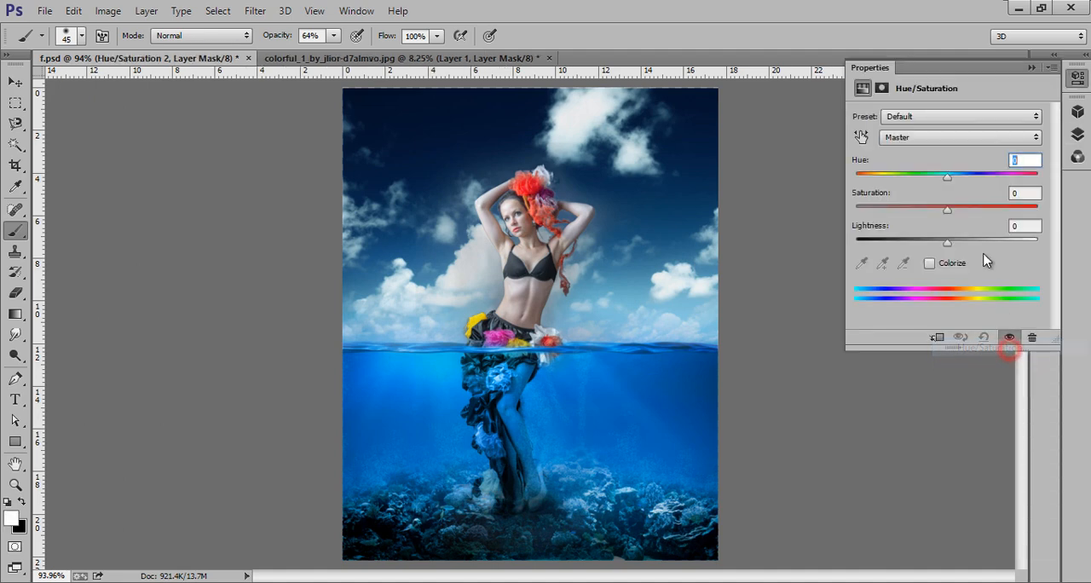
drag(948, 208, 937, 208)
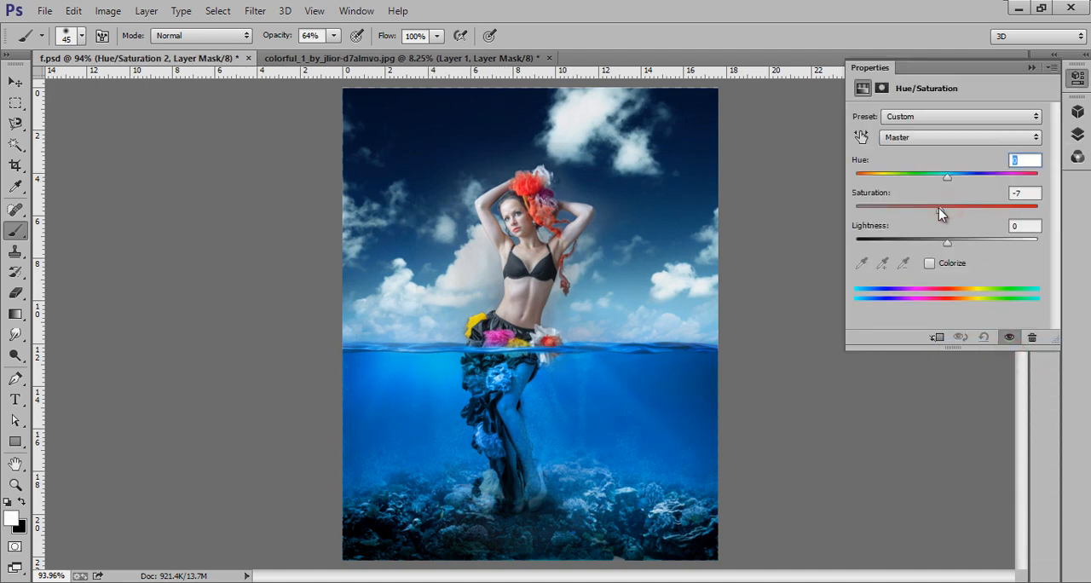
drag(937, 207, 914, 206)
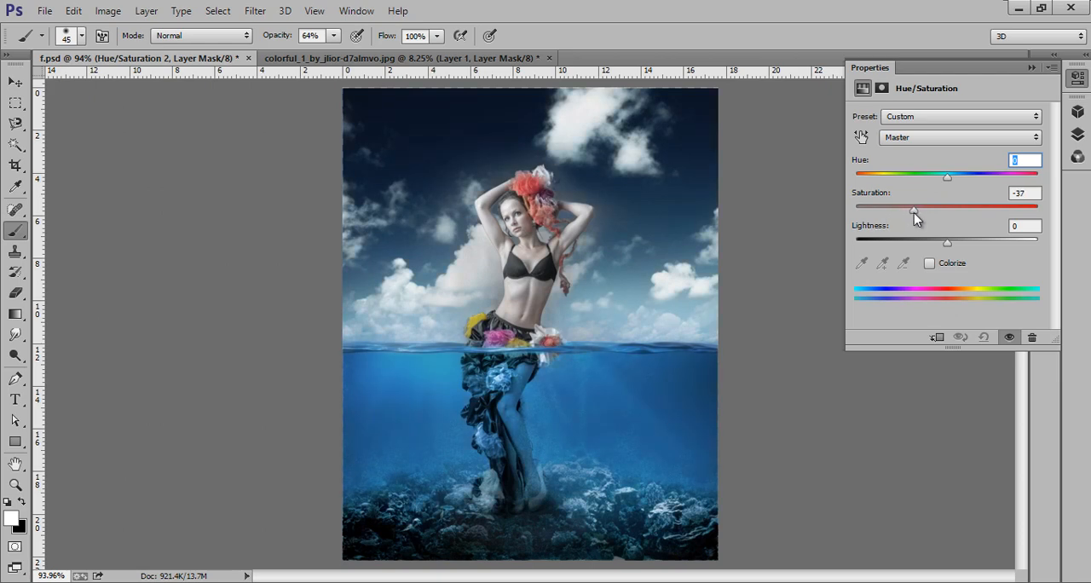
drag(913, 208, 947, 208)
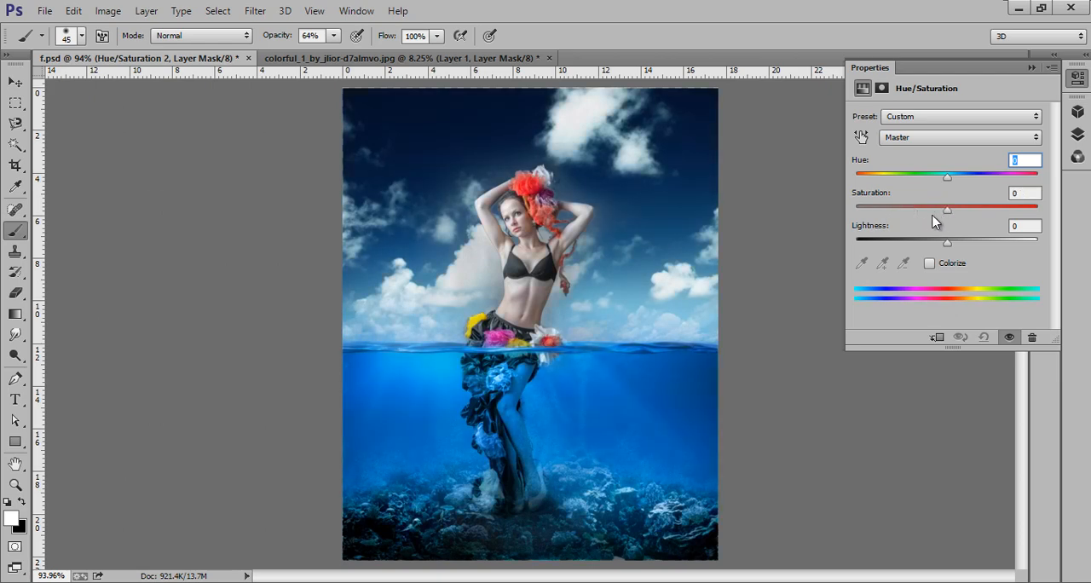
drag(948, 209, 936, 210)
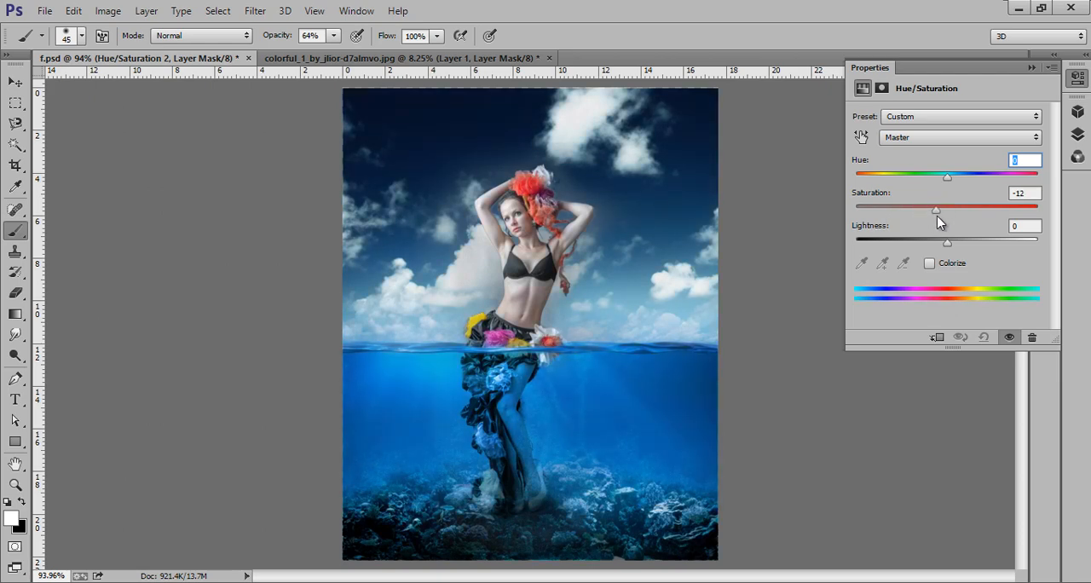
drag(936, 209, 934, 210)
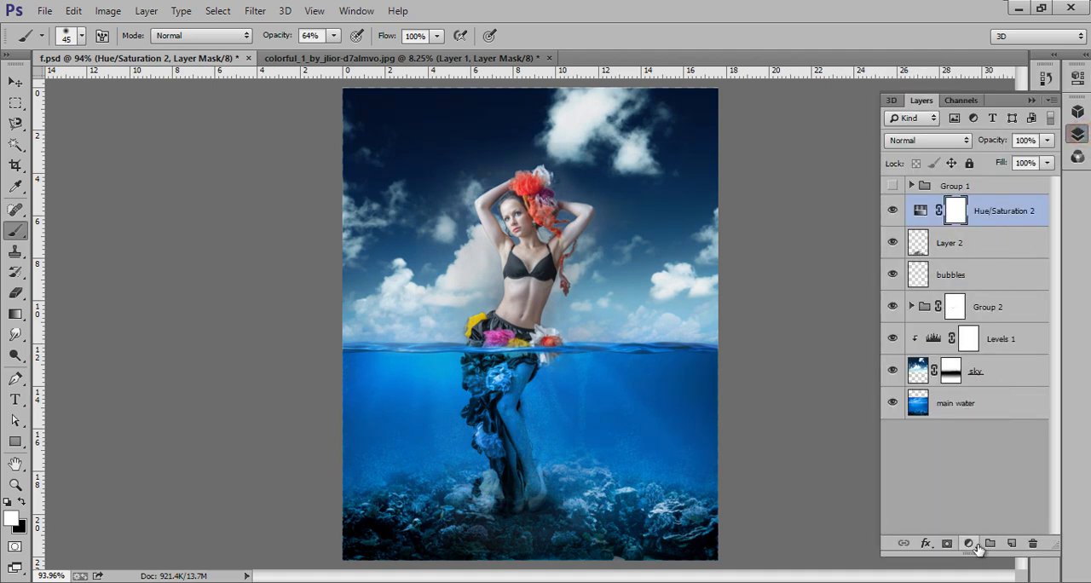
click(968, 542)
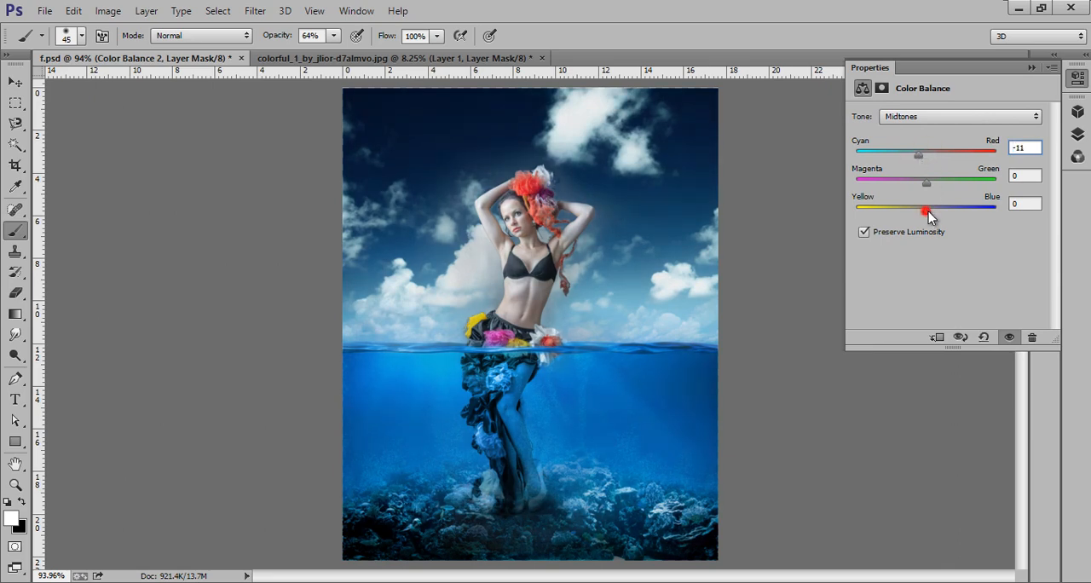
Step: Push Color Balance midtones toward cyan and blue, then merge visible layers into a new layer
drag(928, 208, 941, 208)
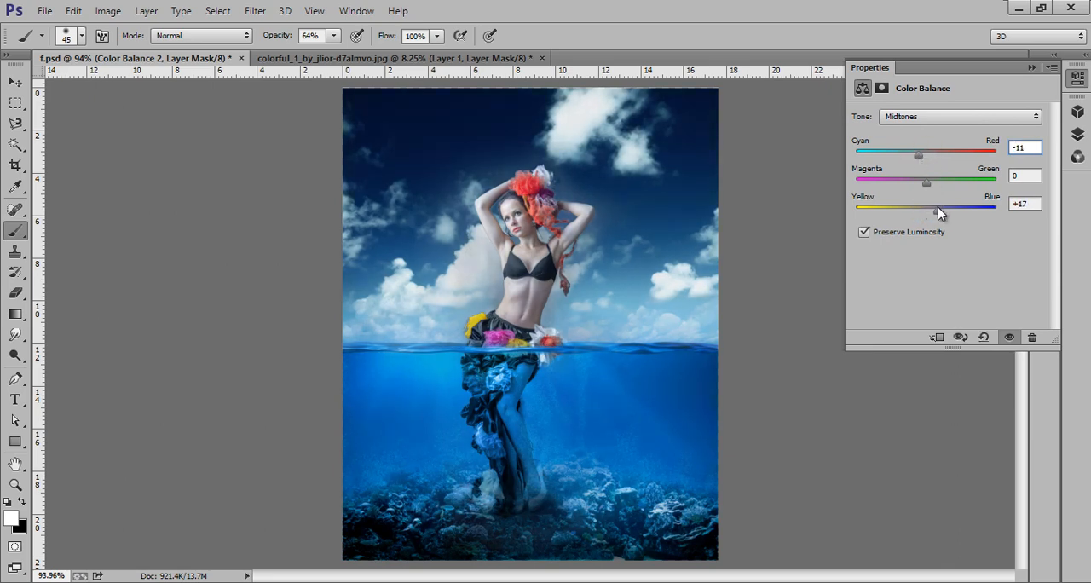
drag(936, 208, 938, 208)
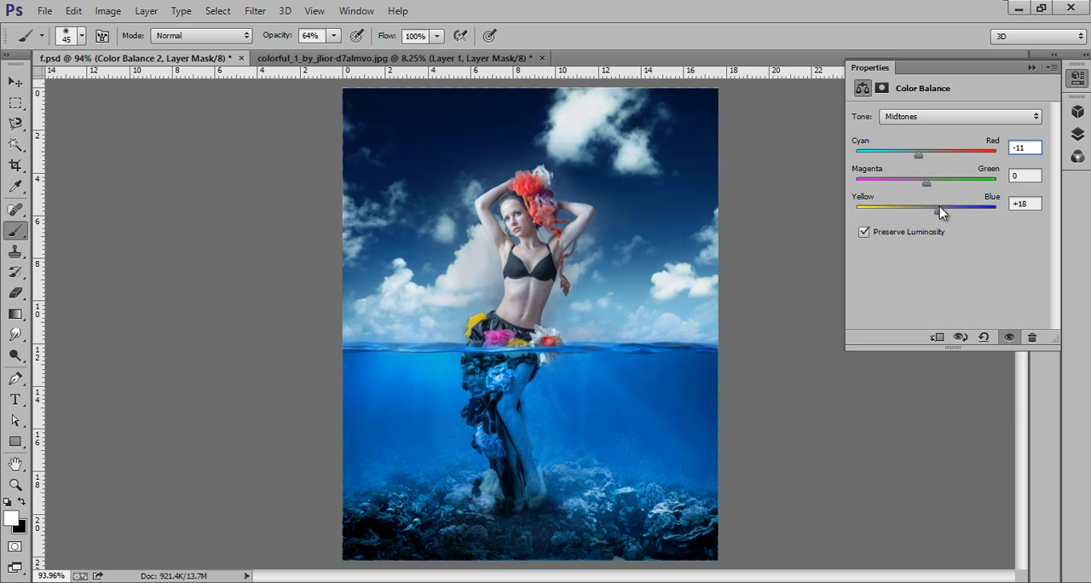
drag(927, 183, 930, 185)
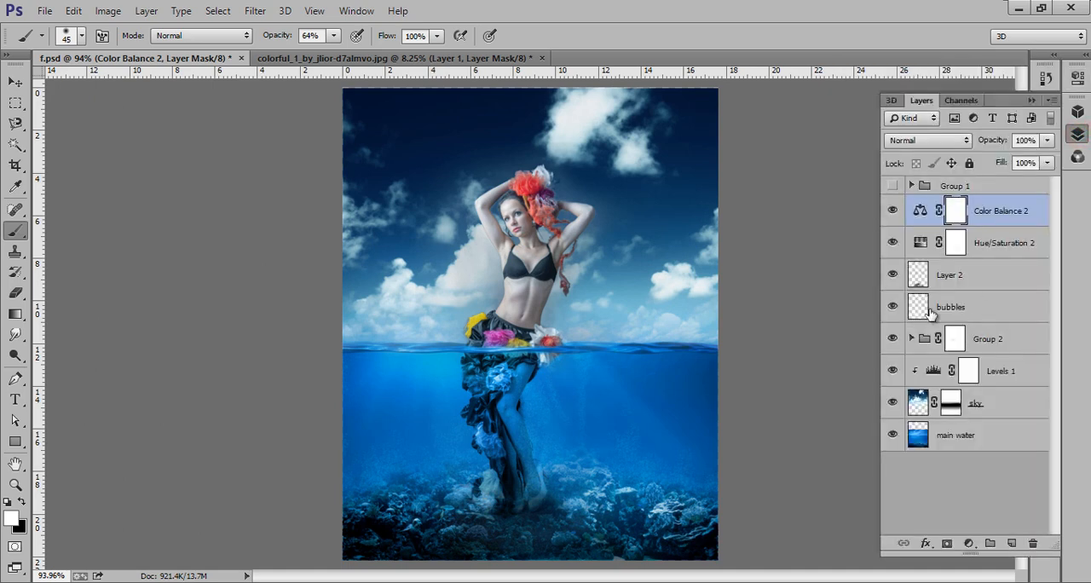
key(ctrl+shift+alt+e)
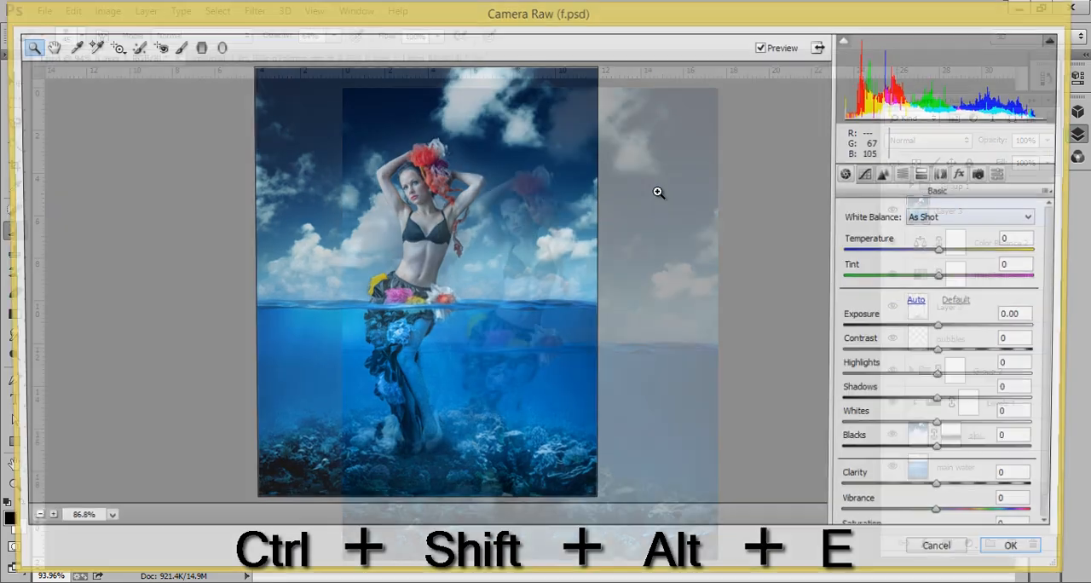
Step: Darken the merged image's edges with a post-crop vignette in Camera Raw Effects
click(965, 174)
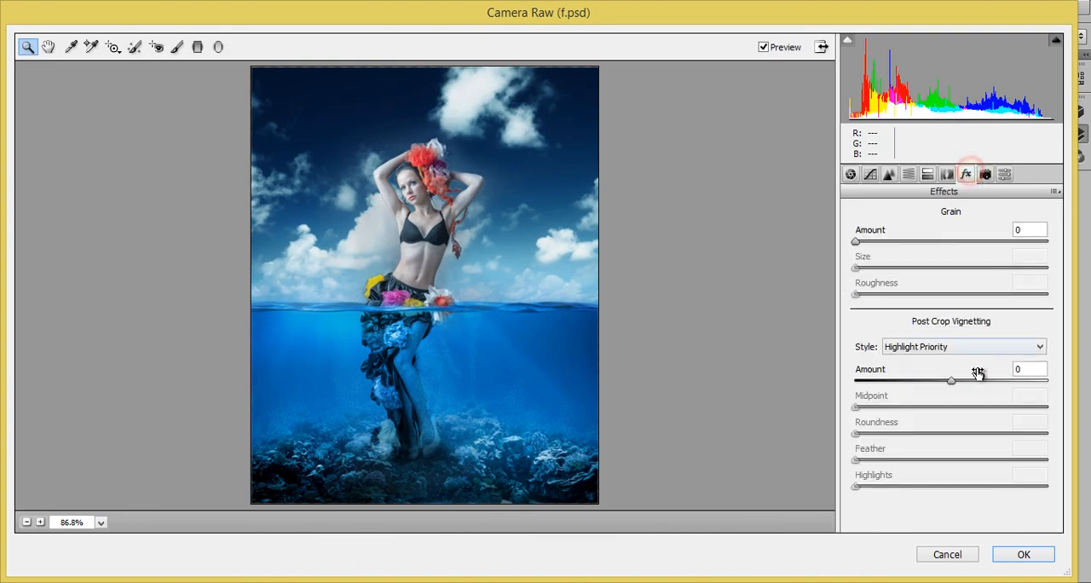
drag(951, 380, 941, 380)
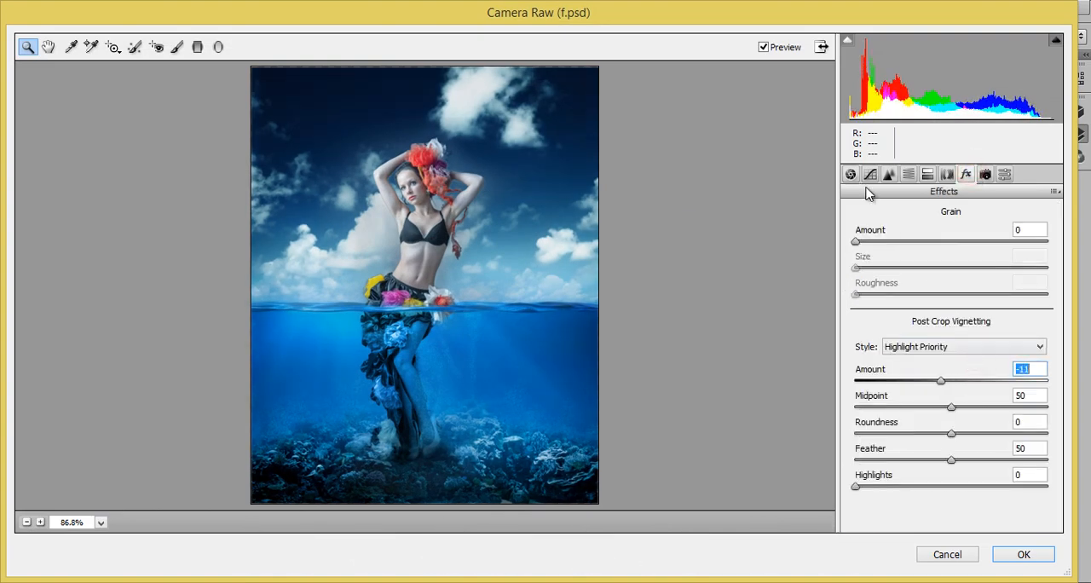
click(849, 174)
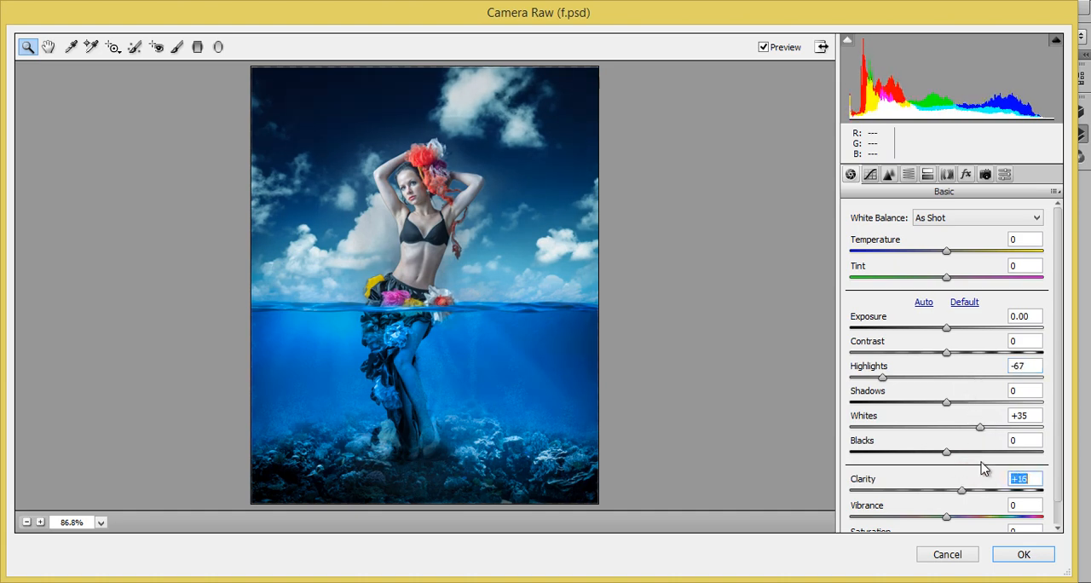
Step: Cool temperature to -2, lift blacks to +14 and shadows, apply to Layer 3 and compare
click(888, 174)
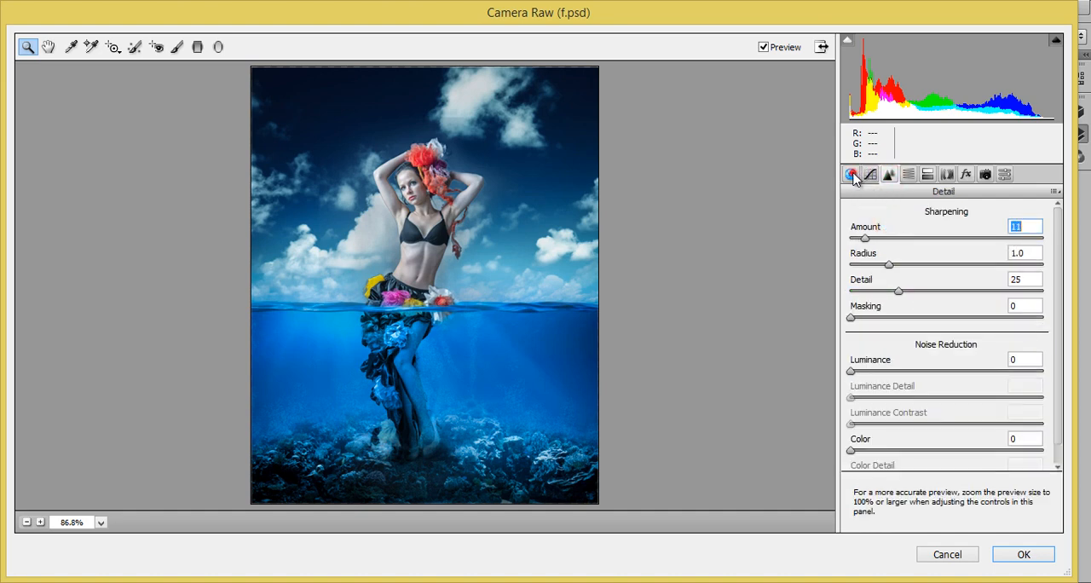
click(848, 174)
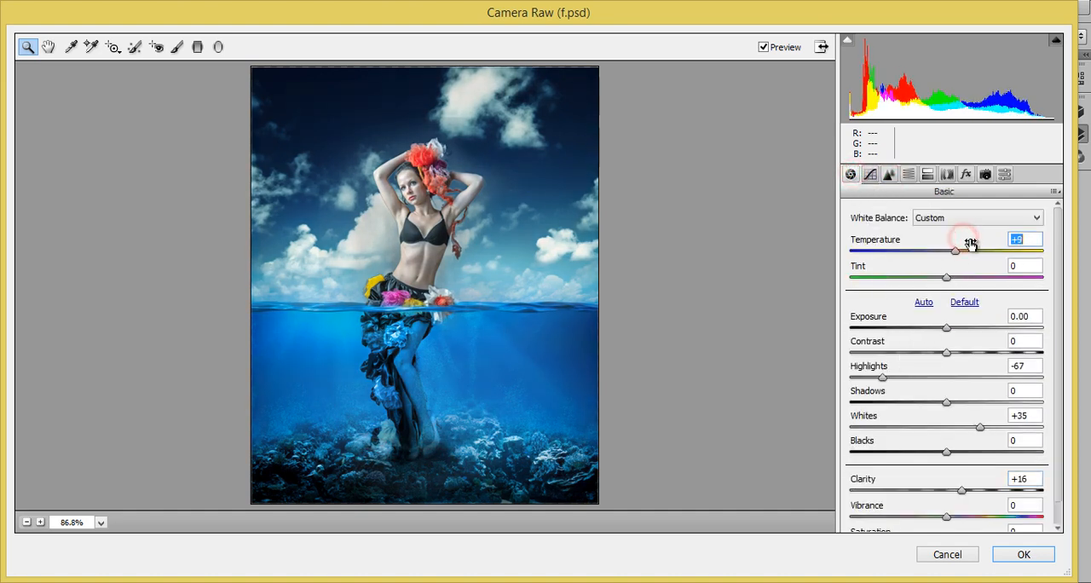
drag(954, 251, 946, 251)
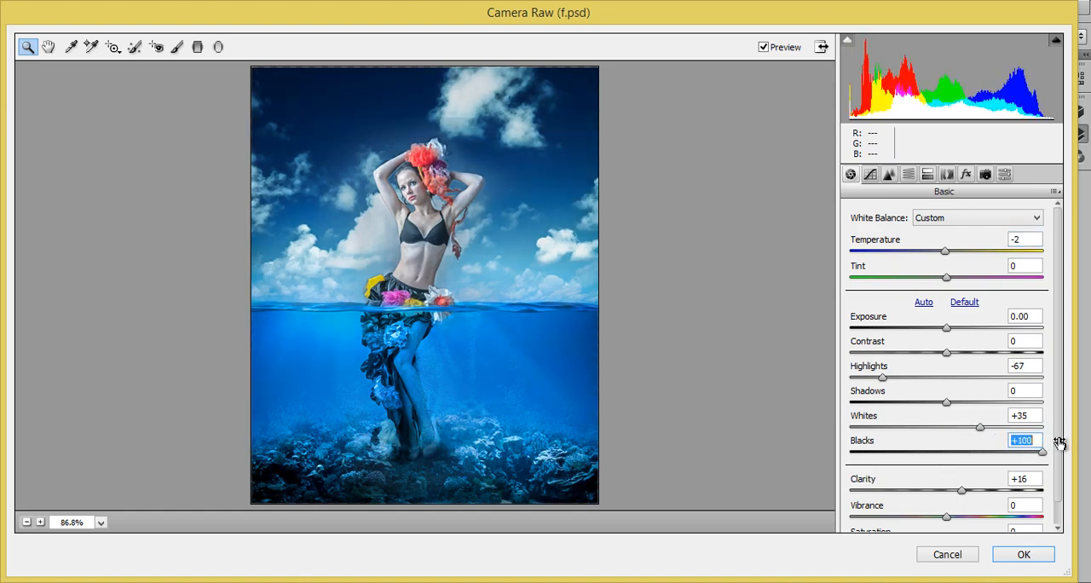
drag(1041, 452, 985, 452)
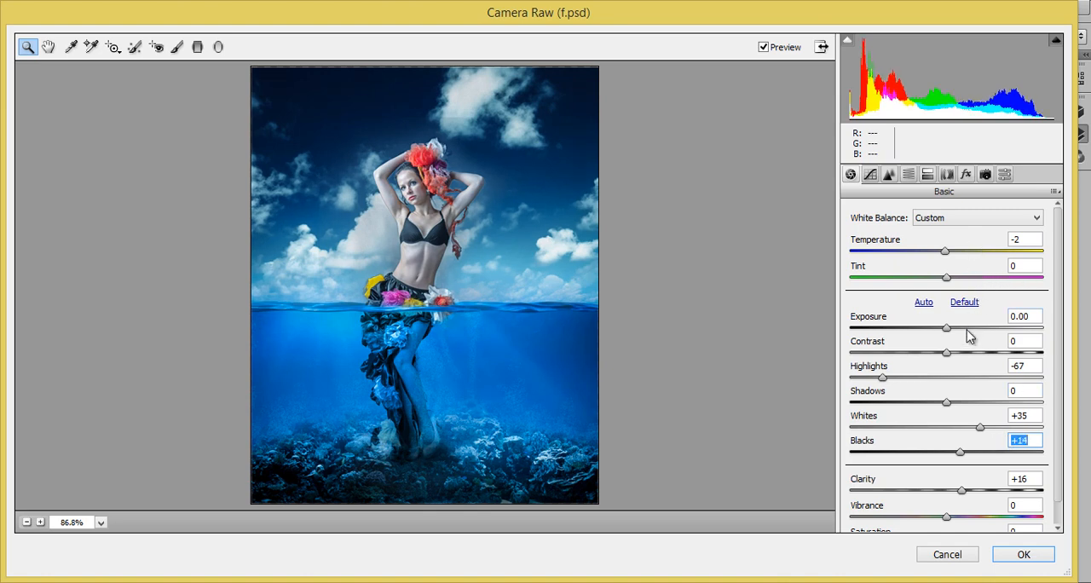
mouse_move(961, 392)
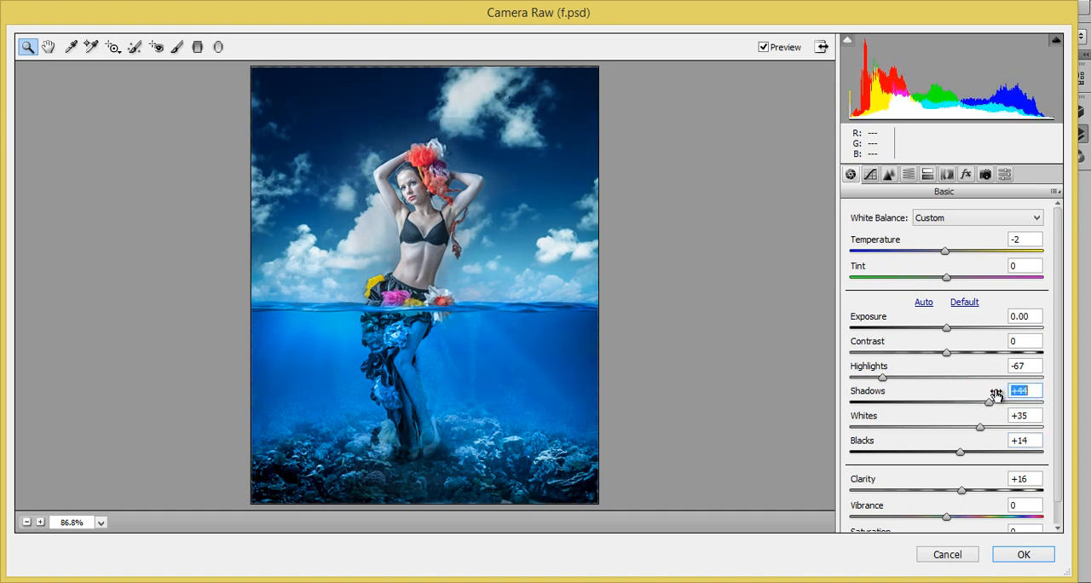
click(965, 173)
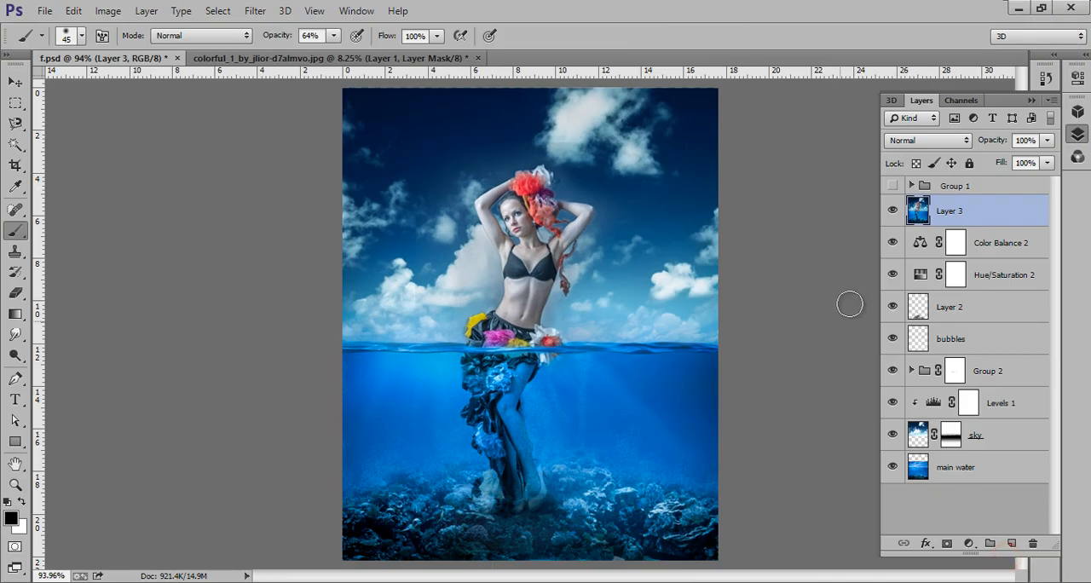
click(893, 211)
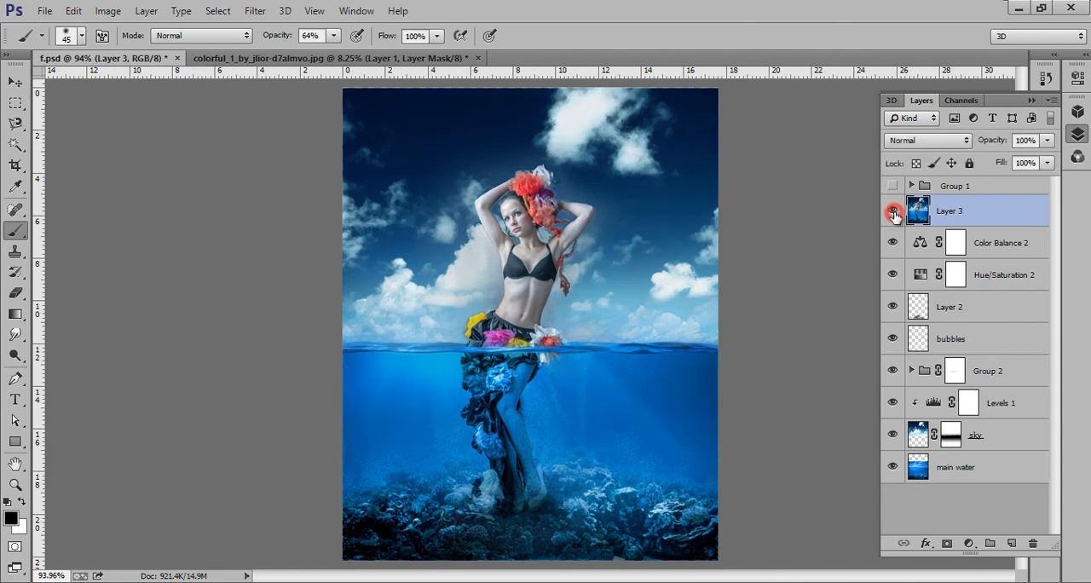